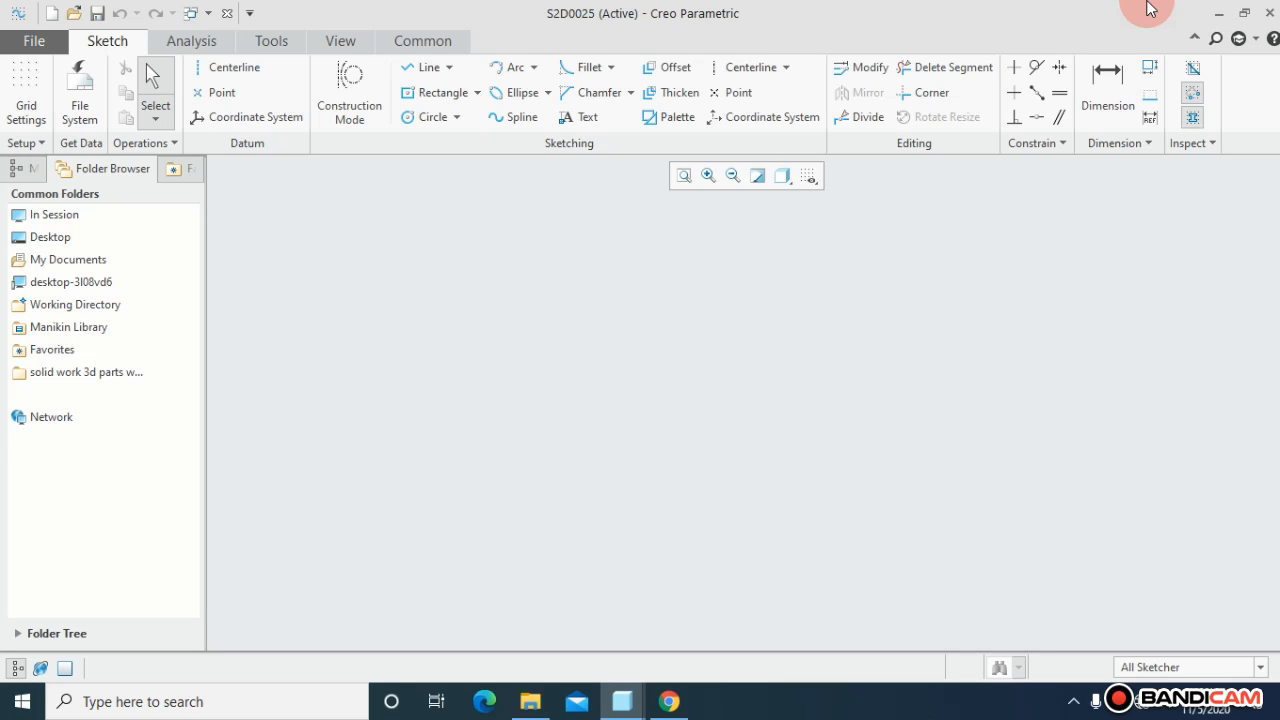
mouse_move(1114, 14)
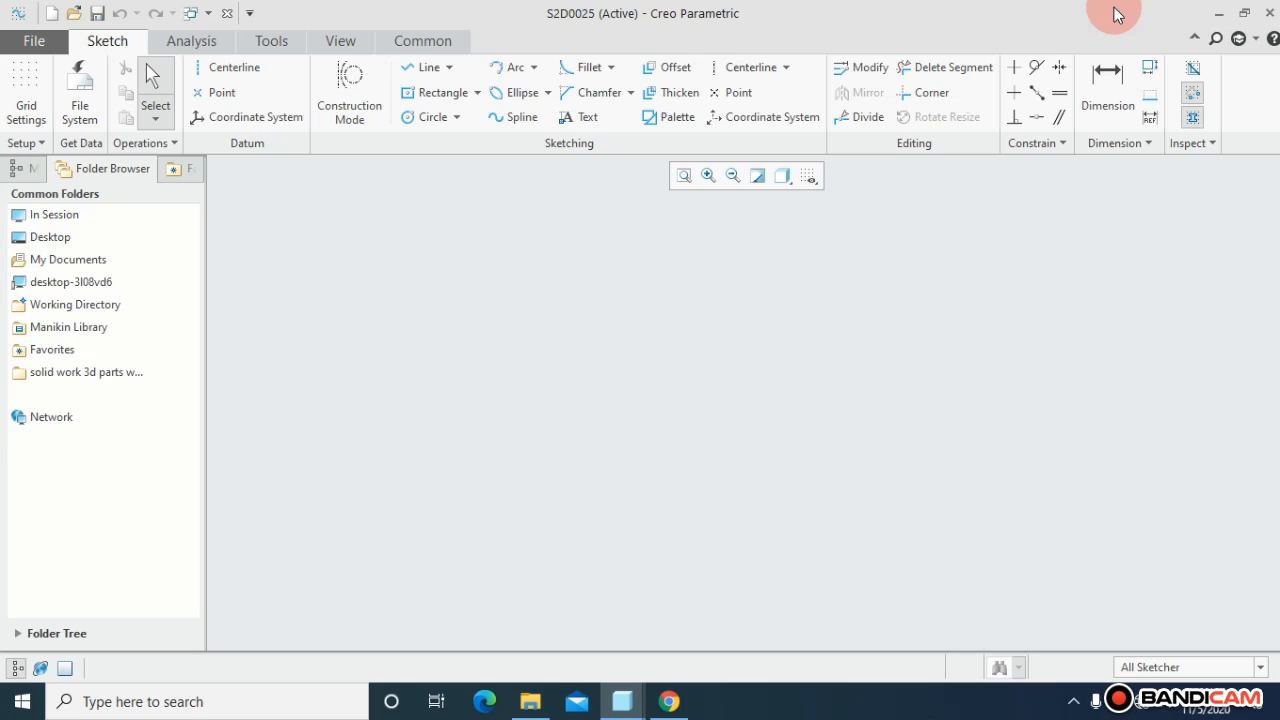
mouse_move(858, 68)
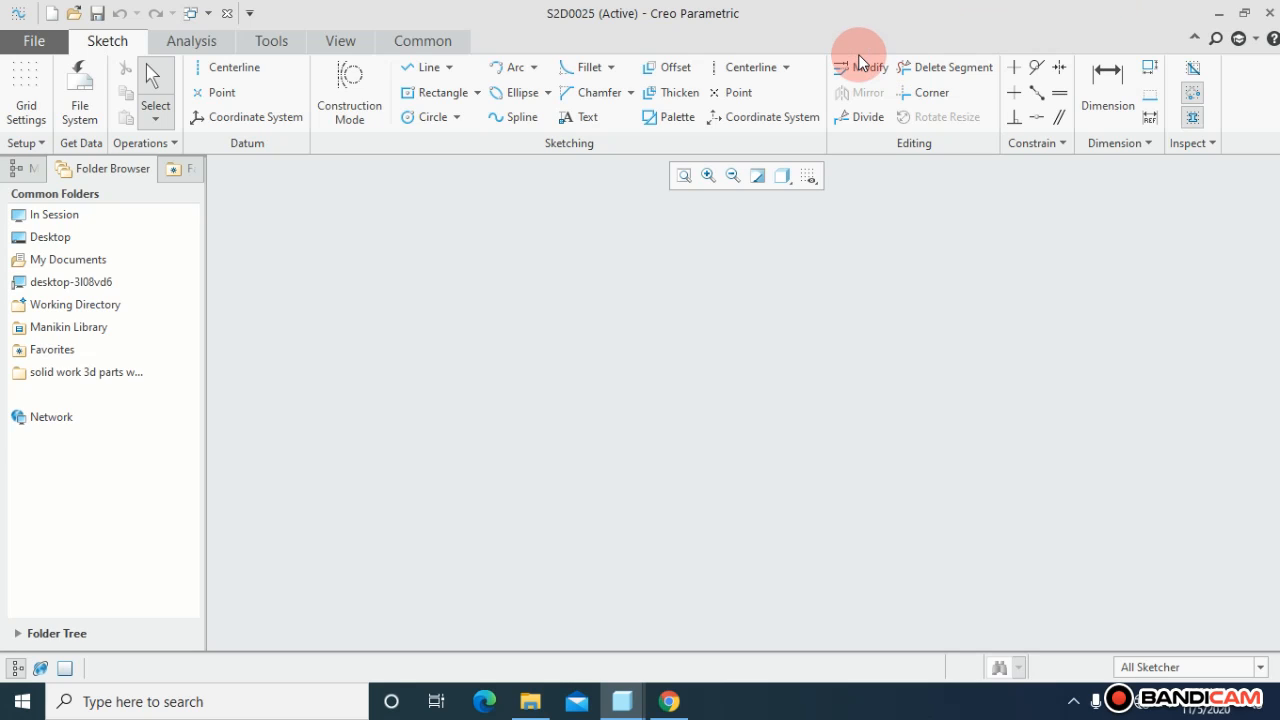
mouse_move(348, 92)
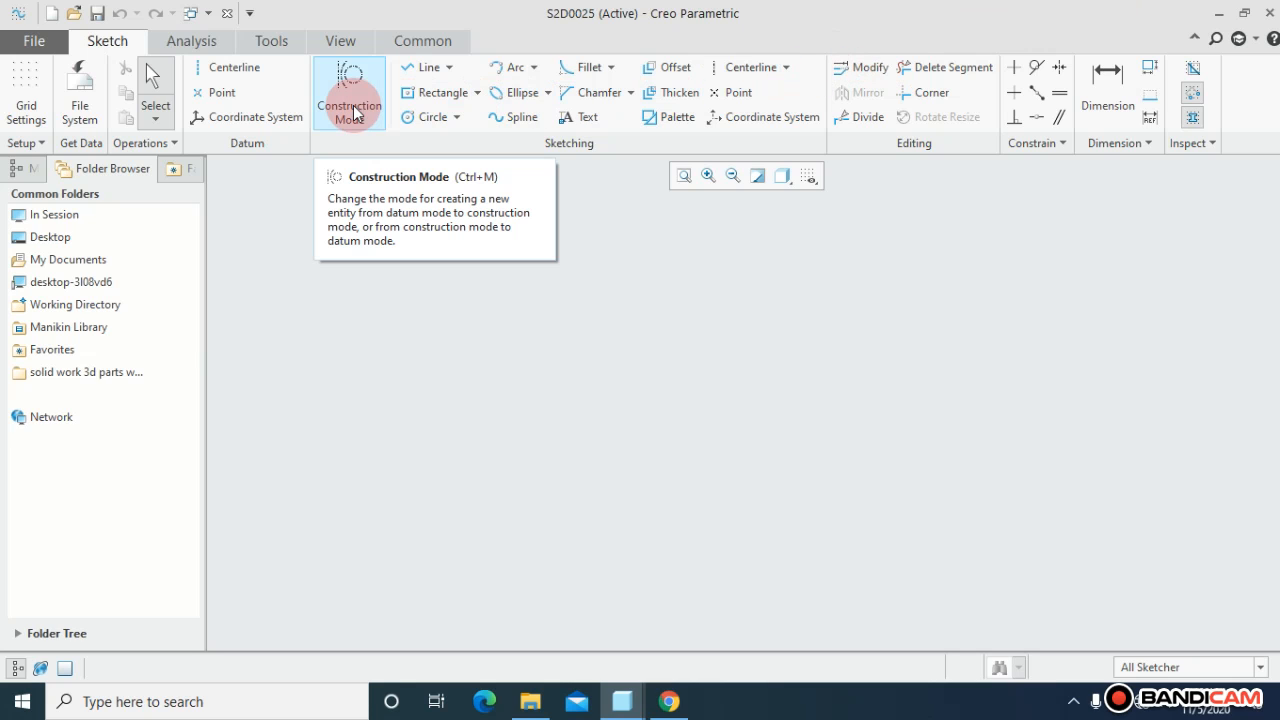
mouse_move(780, 82)
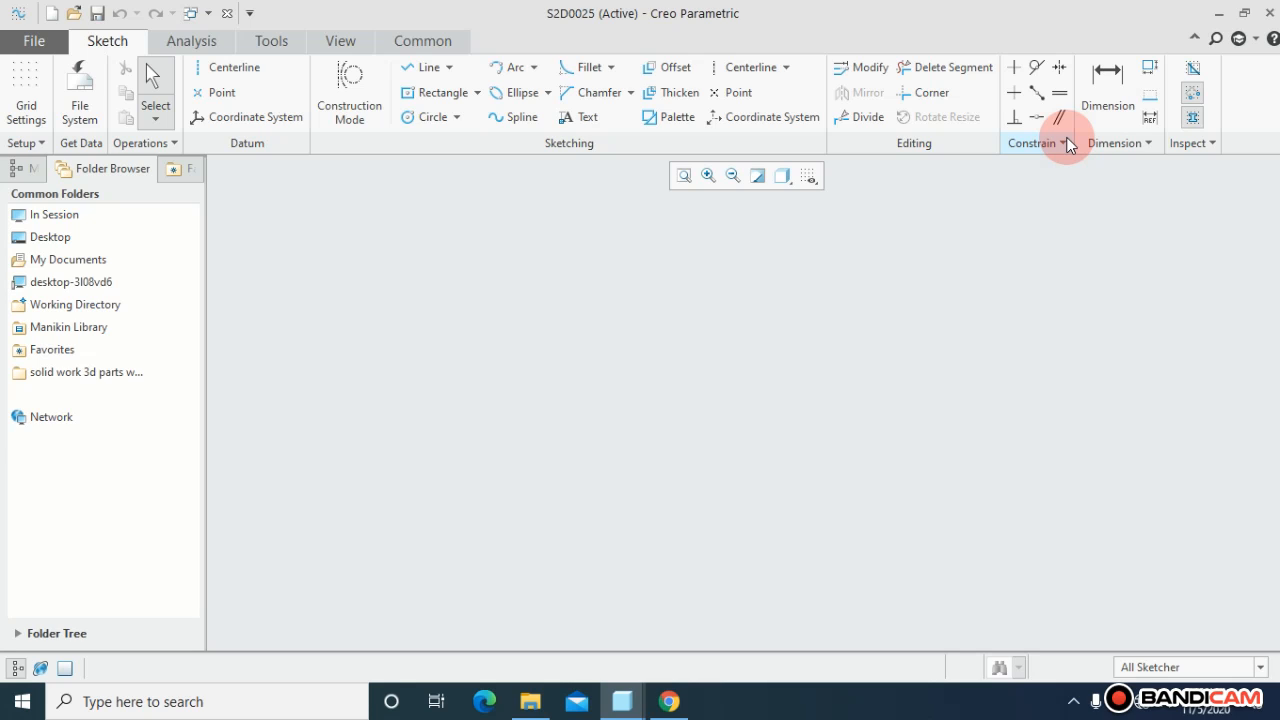
mouse_move(1036, 68)
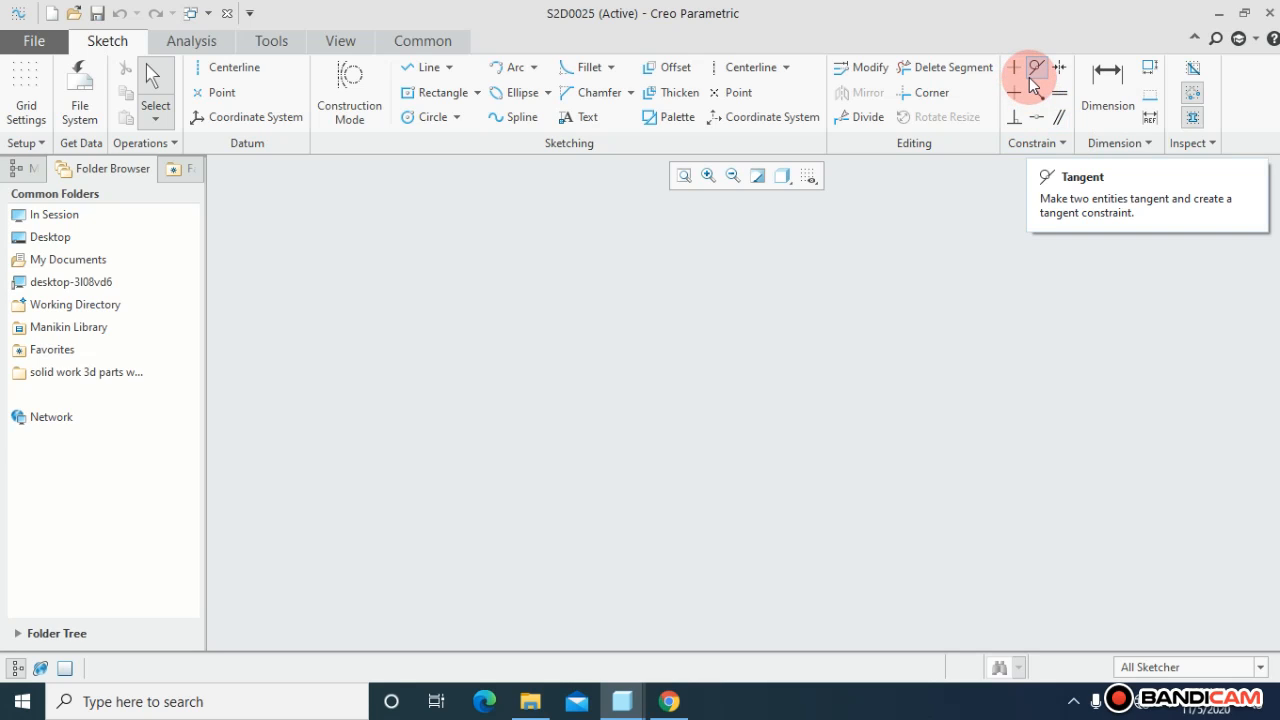
mouse_move(1060, 76)
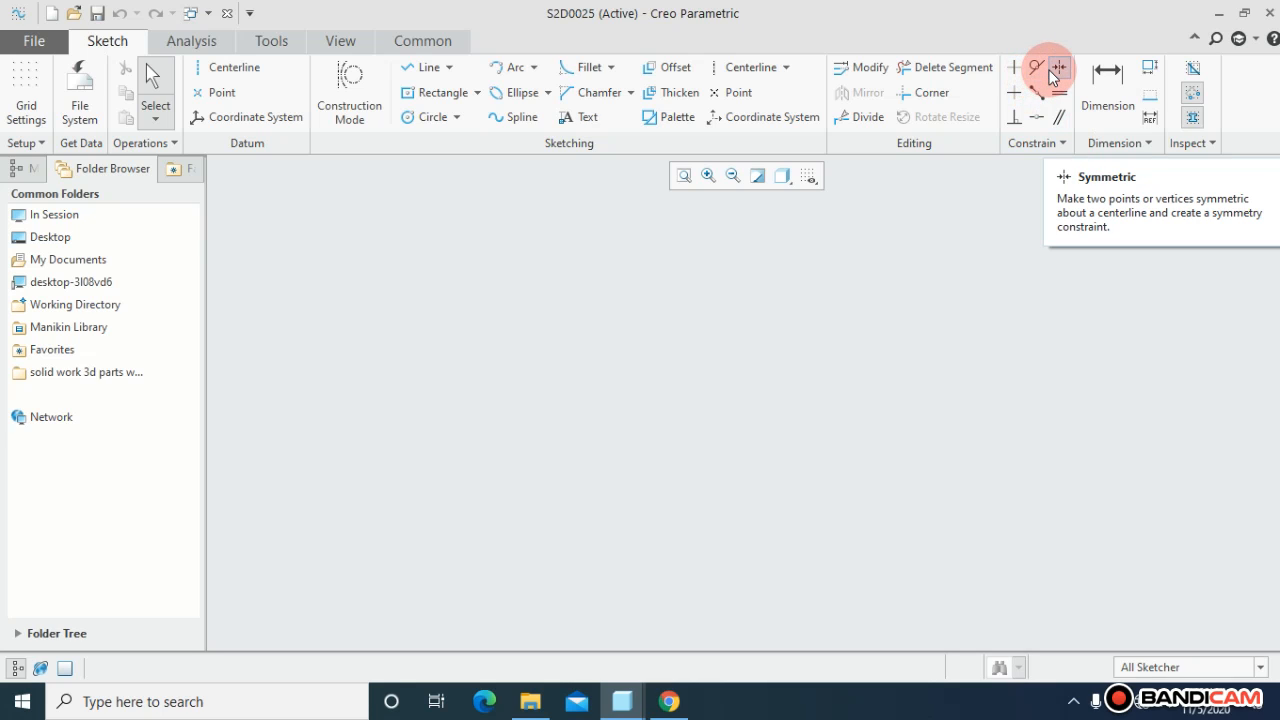
mouse_move(1048, 90)
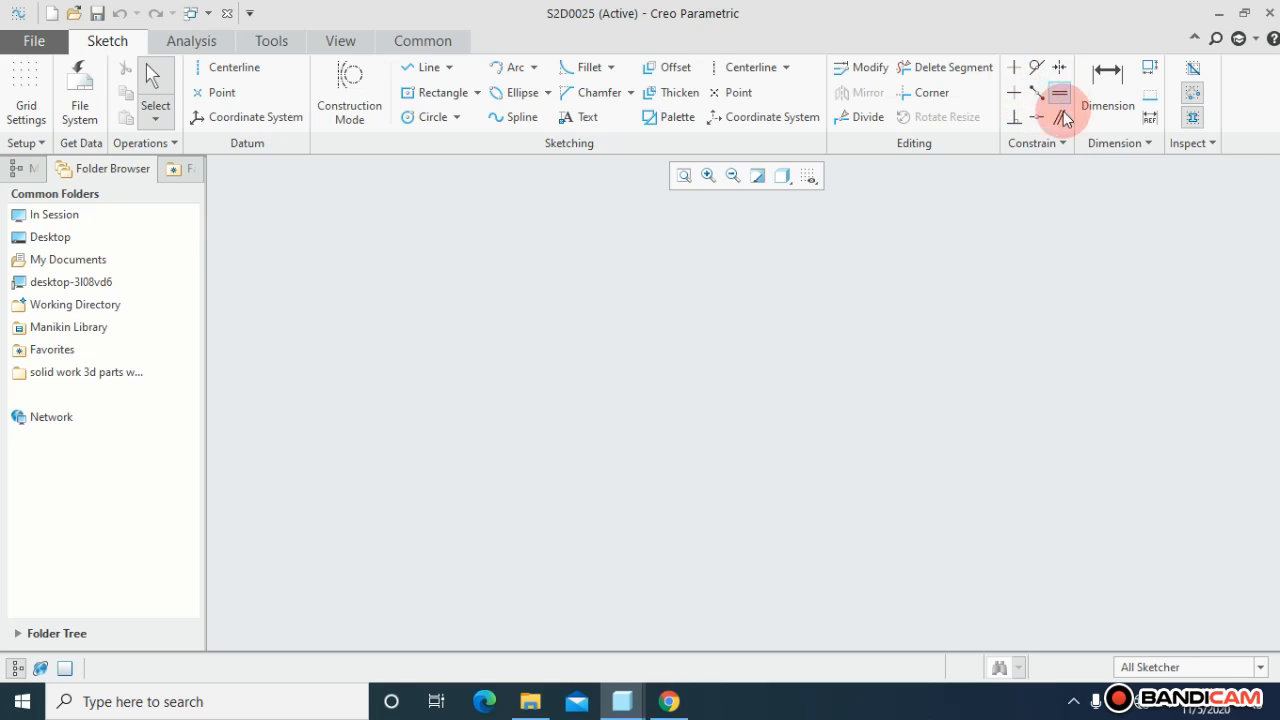
mouse_move(1016, 96)
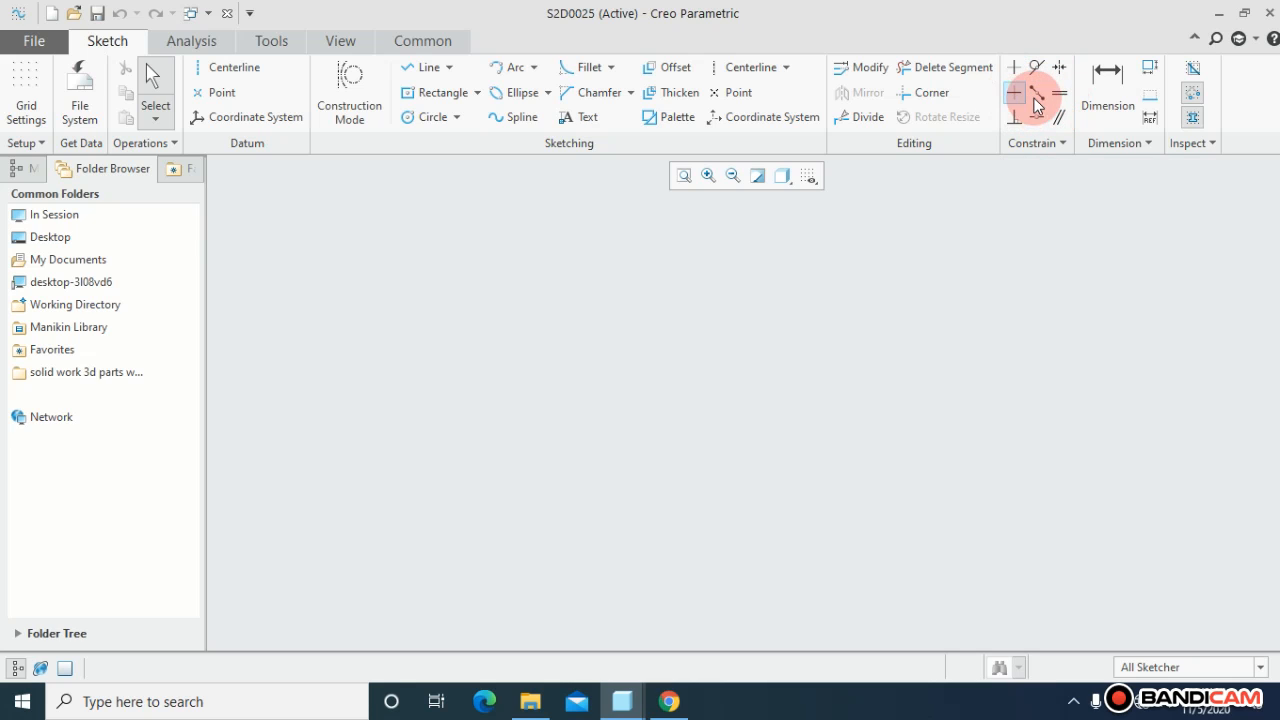
mouse_move(1108, 104)
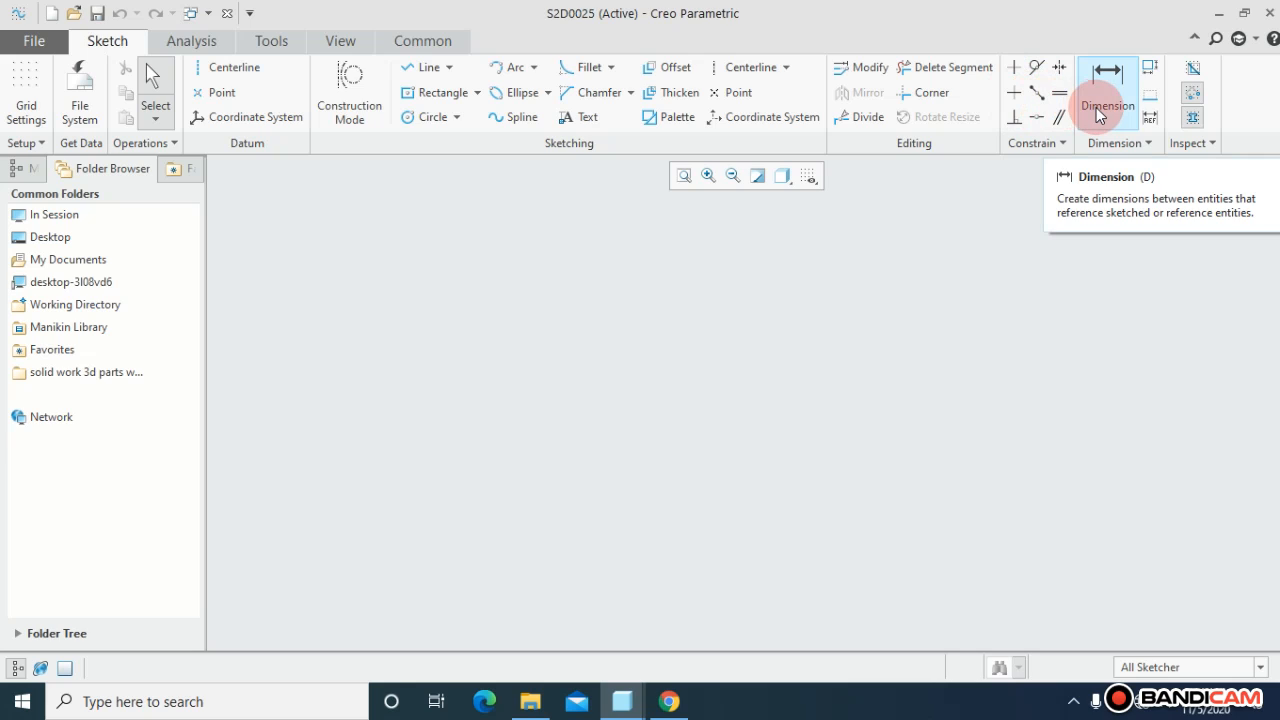
mouse_move(1058, 124)
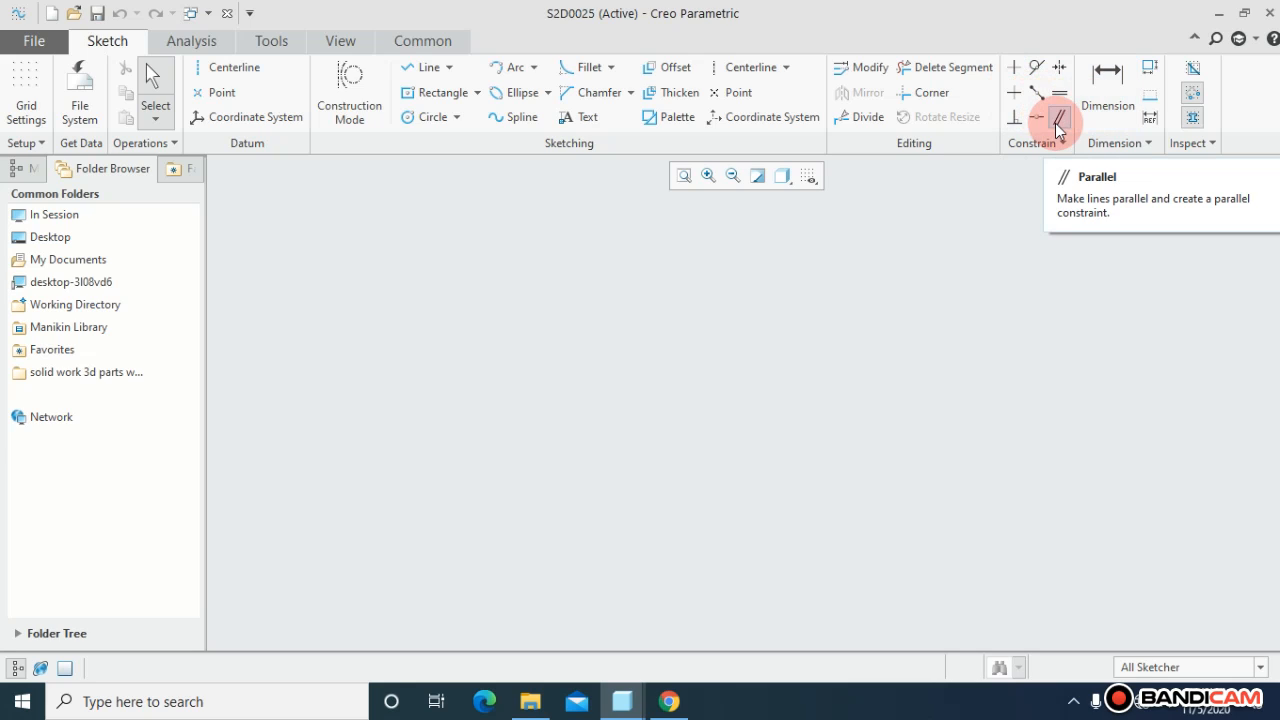
mouse_move(858, 144)
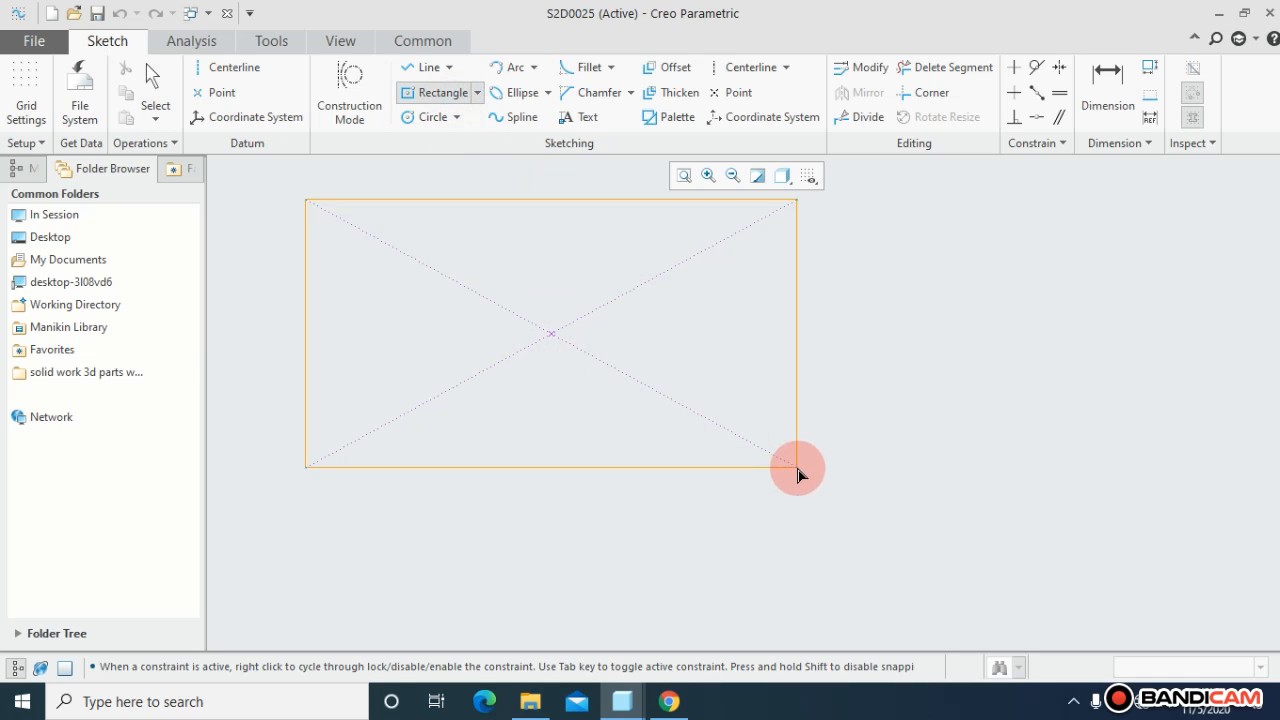
Place a rectangle by its two opposite corners in the empty sketch.
click(348, 92)
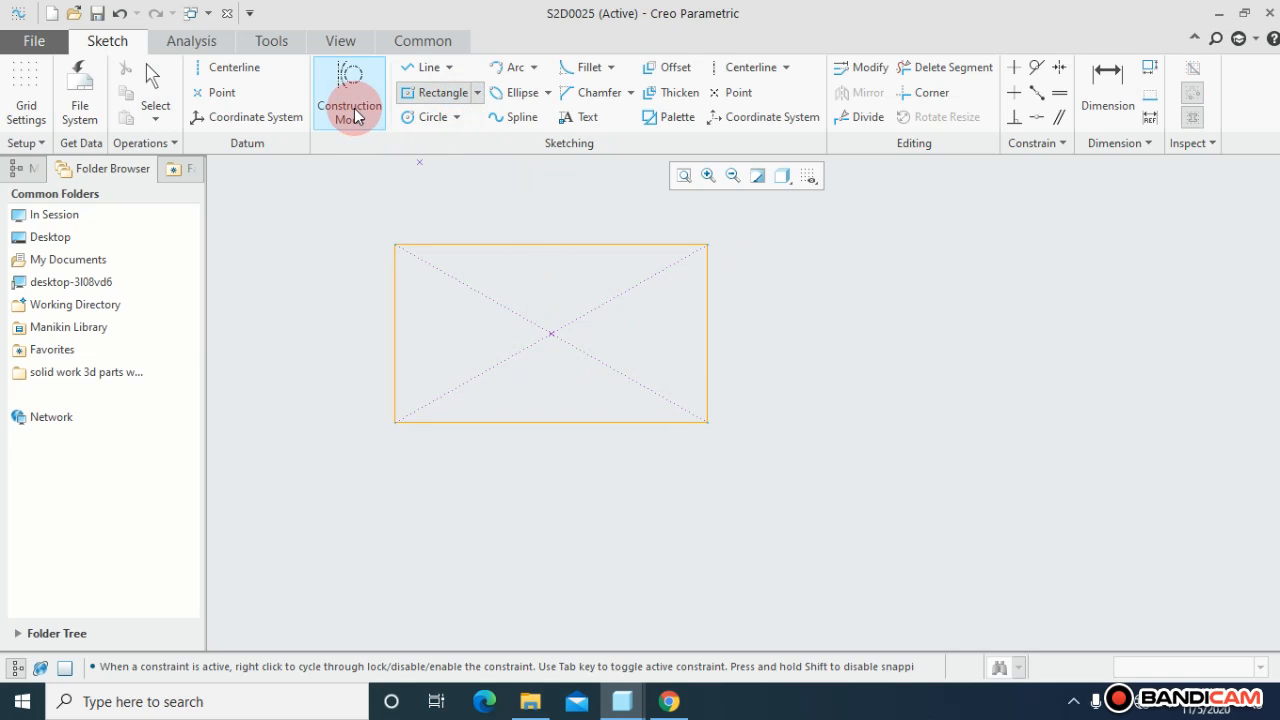
Convert the rectangle to construction geometry, about 10.5 by 6.06.
click(348, 92)
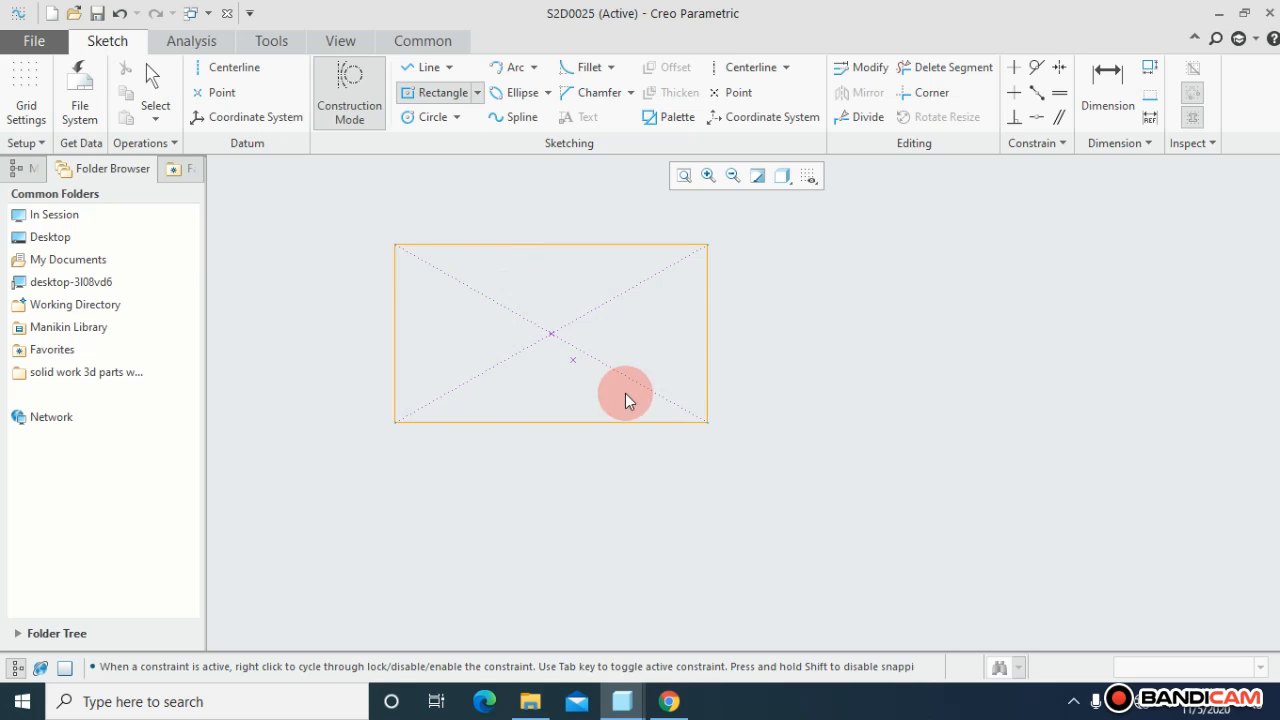
click(624, 392)
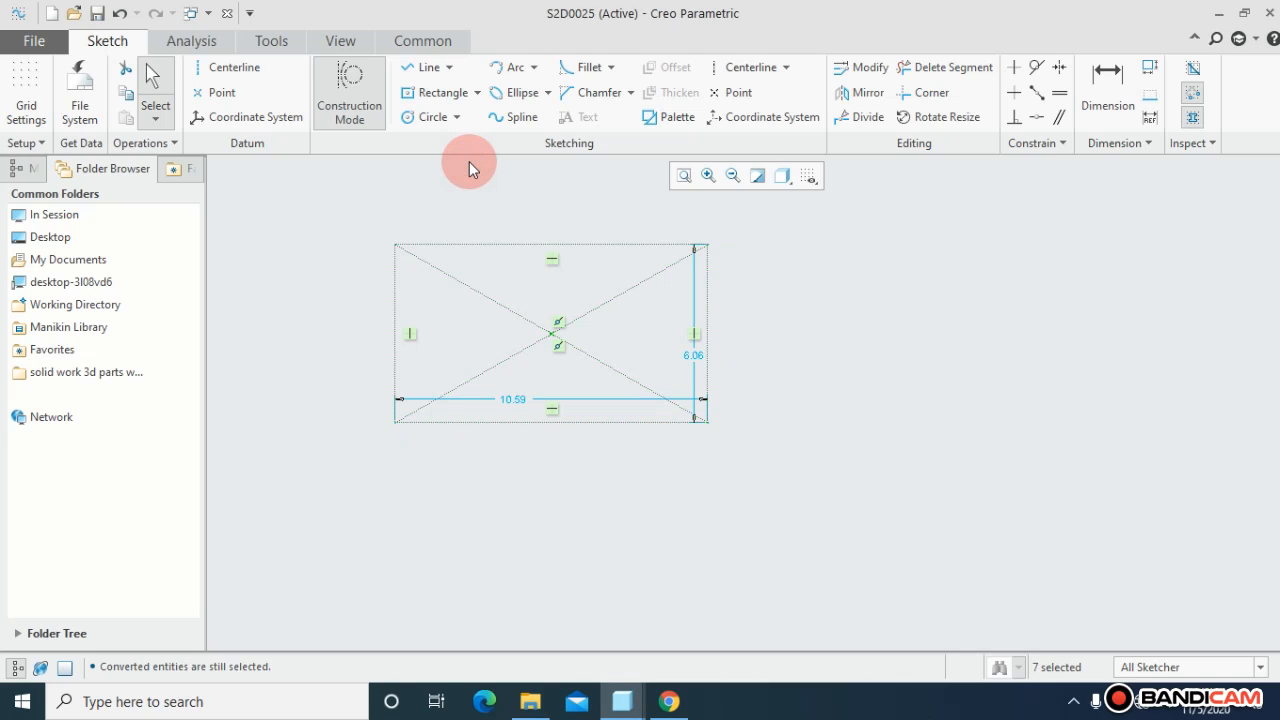
mouse_move(480, 210)
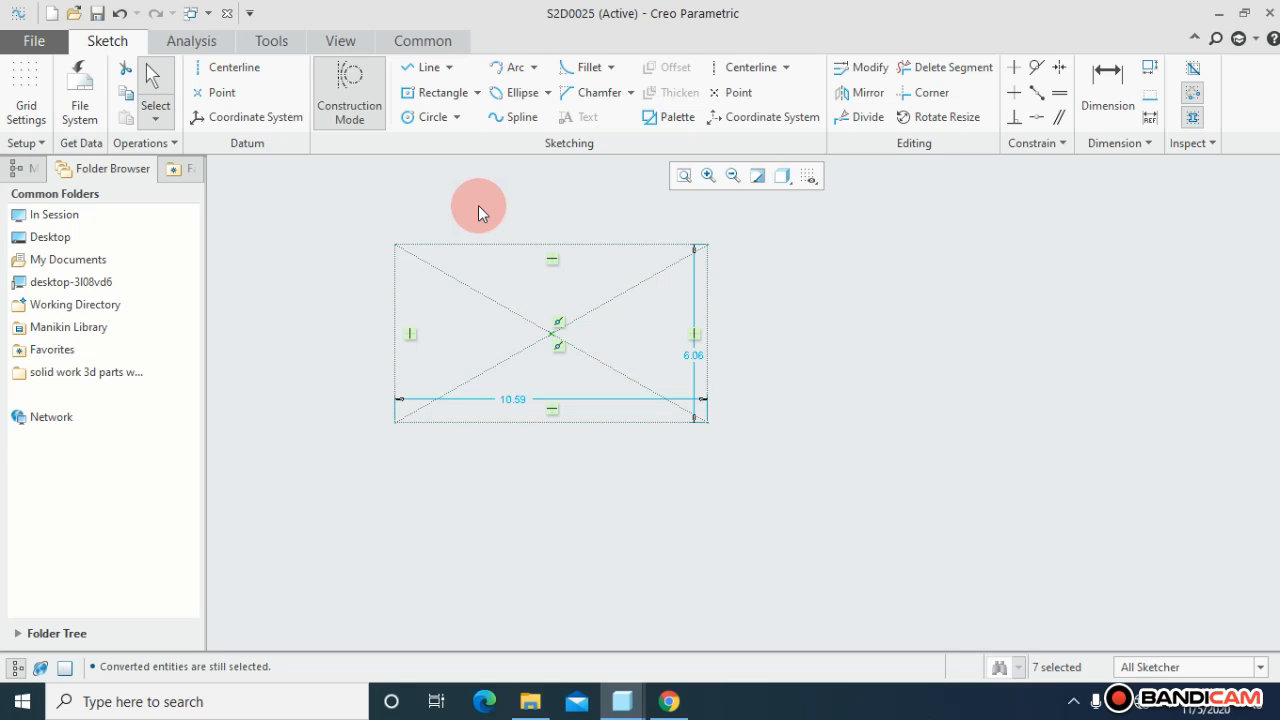
mouse_move(510, 278)
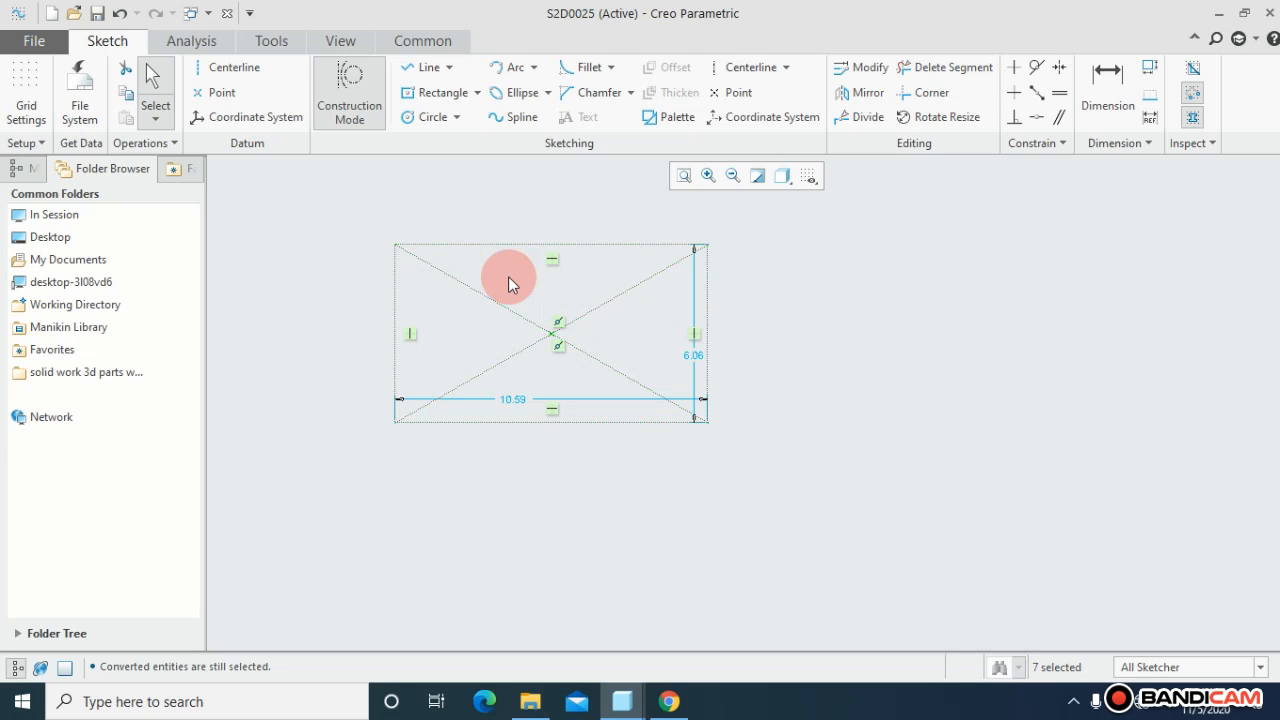
mouse_move(432, 116)
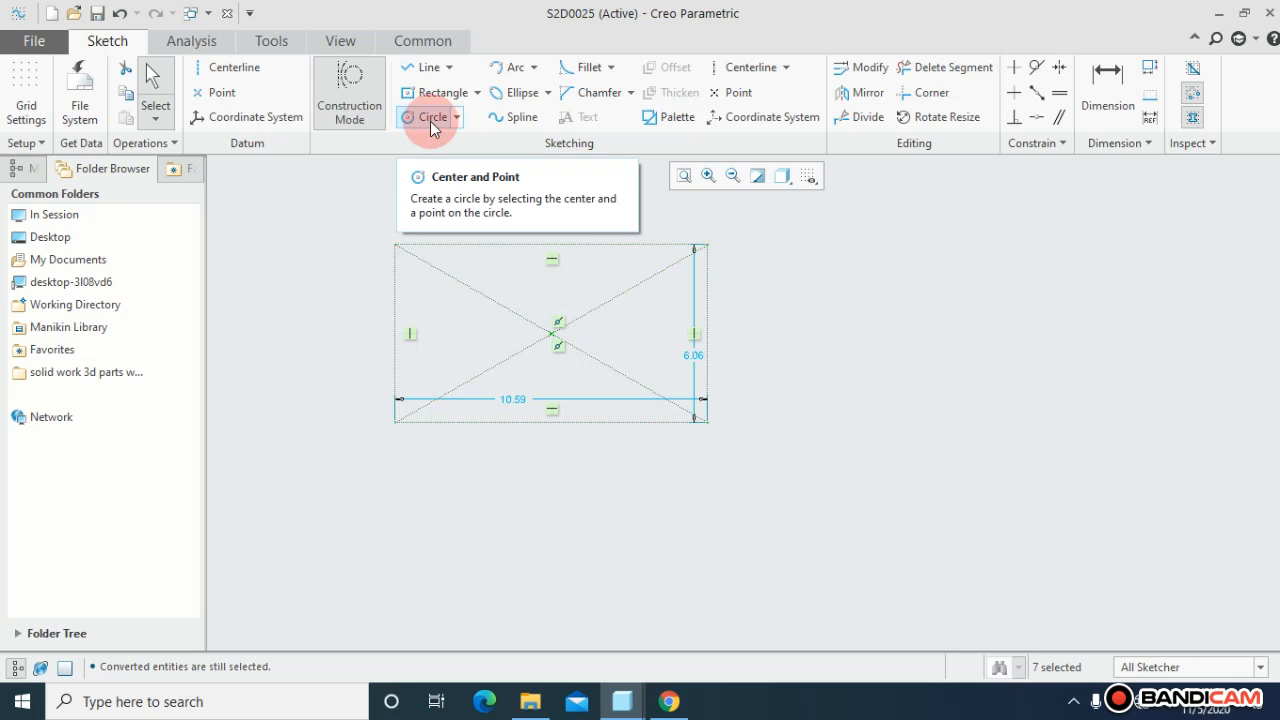
Draw centre-and-point circles at the rectangle corners (R 0.84, Ø 2.04) and select the top-left one.
click(432, 116)
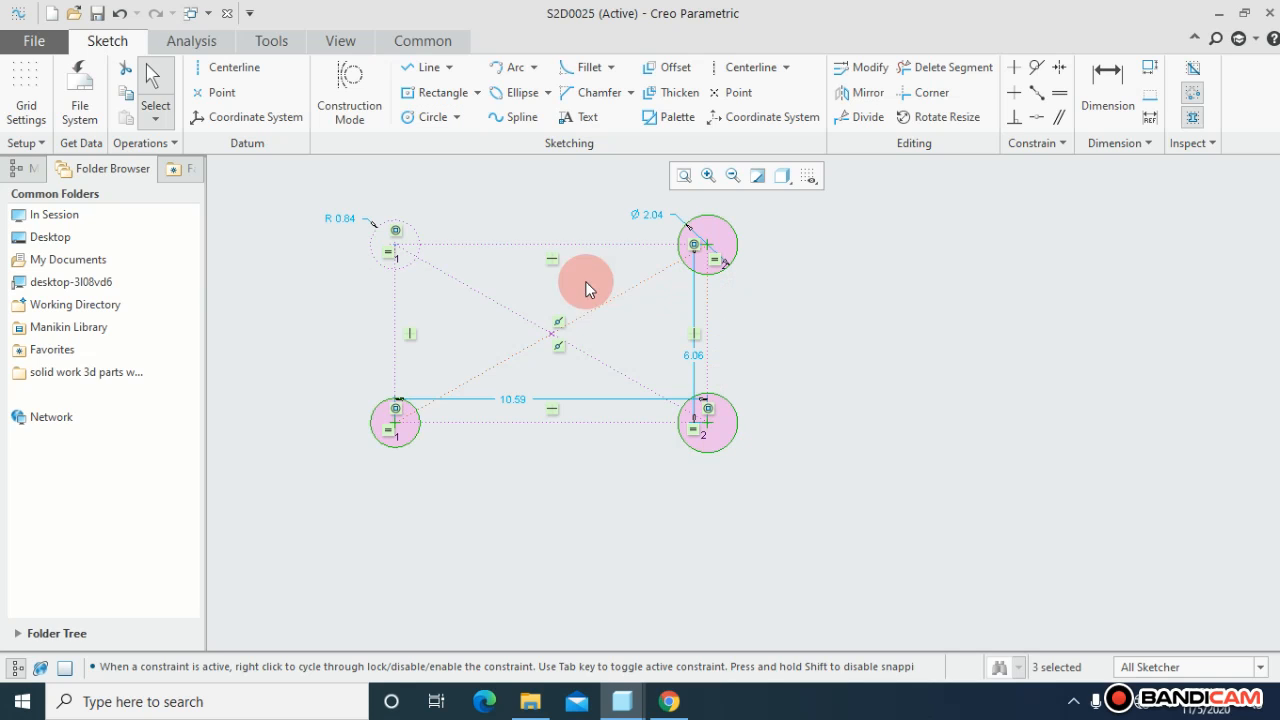
mouse_move(510, 292)
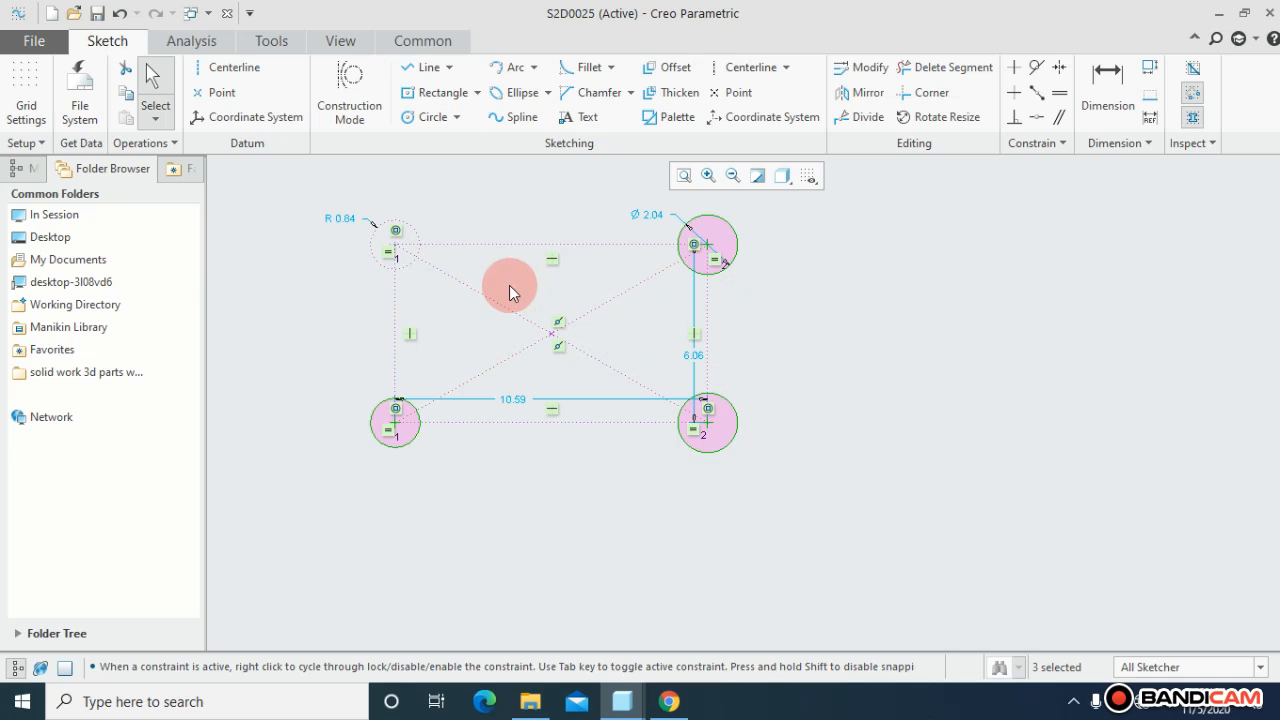
mouse_move(618, 312)
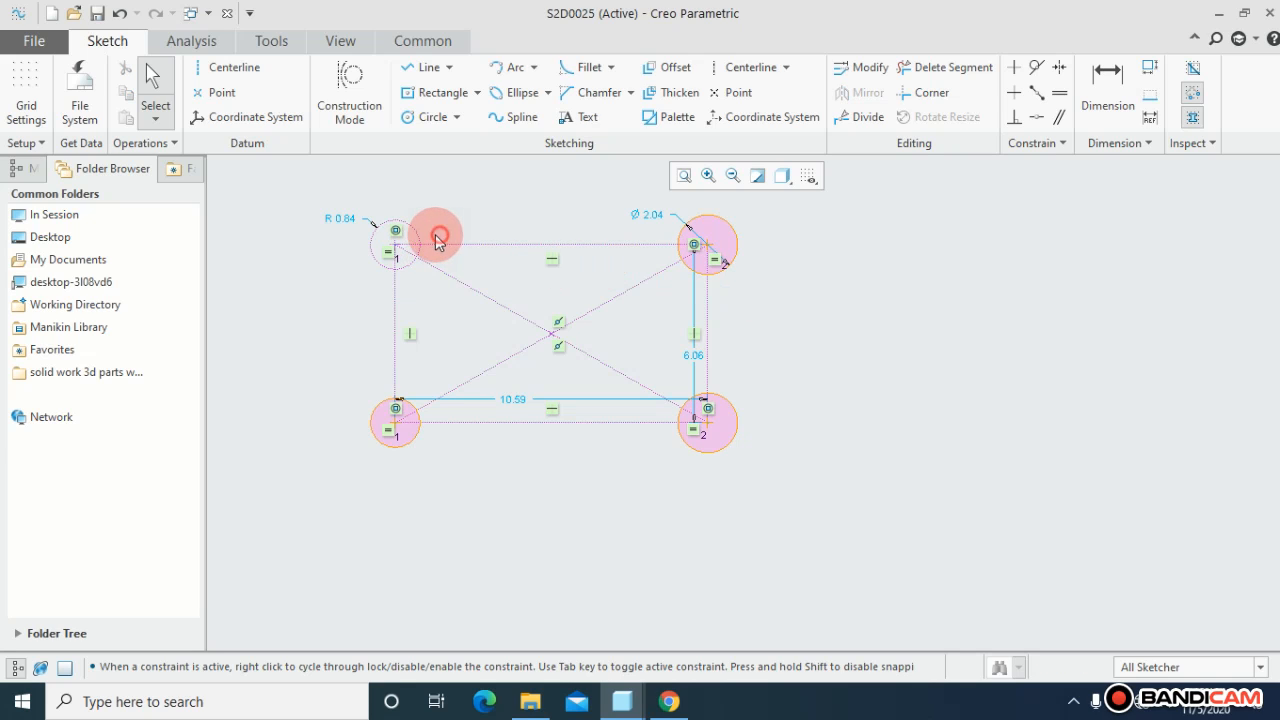
click(436, 236)
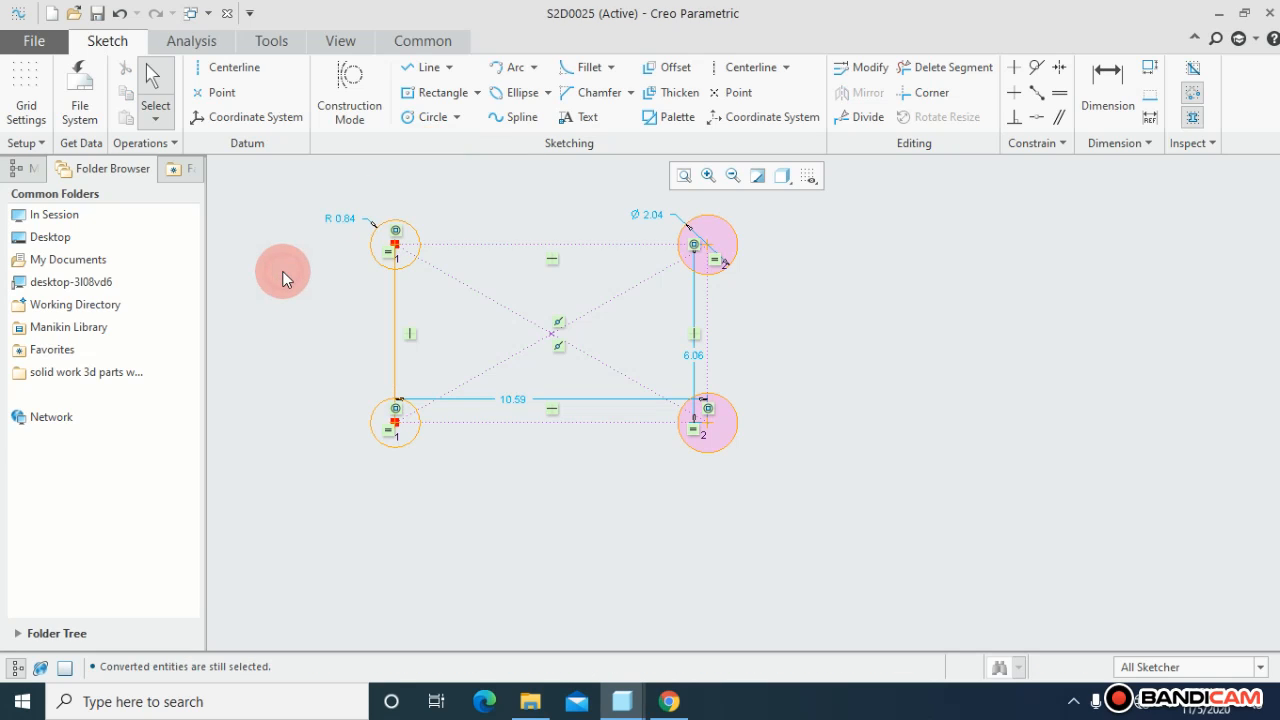
mouse_move(568, 188)
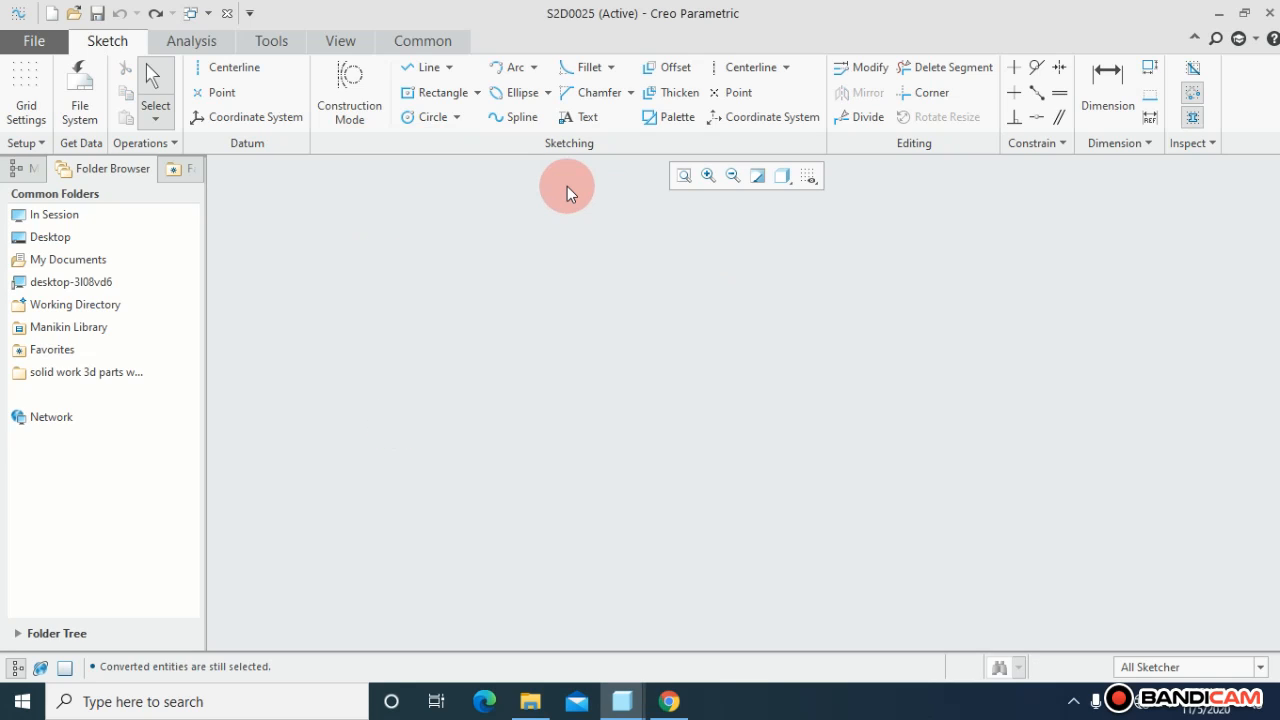
mouse_move(348, 92)
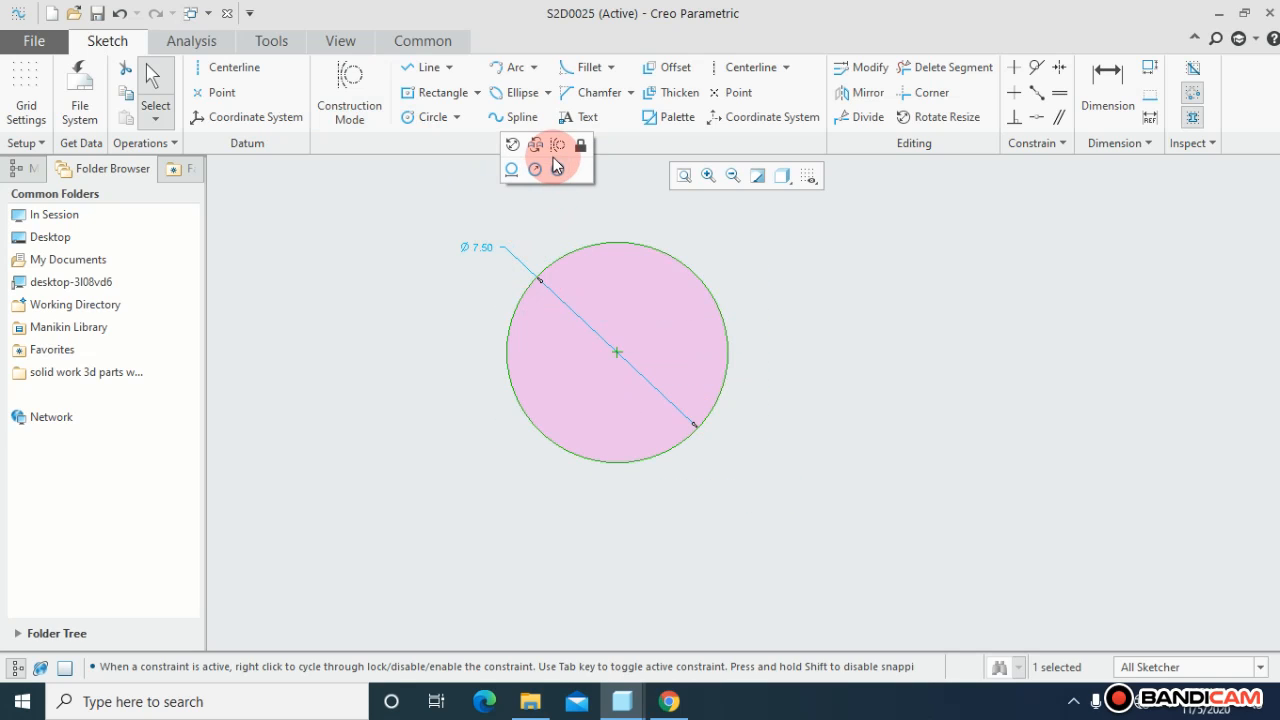
Select the Ø 7.50 circle via the mini toolbar to delete it.
click(556, 144)
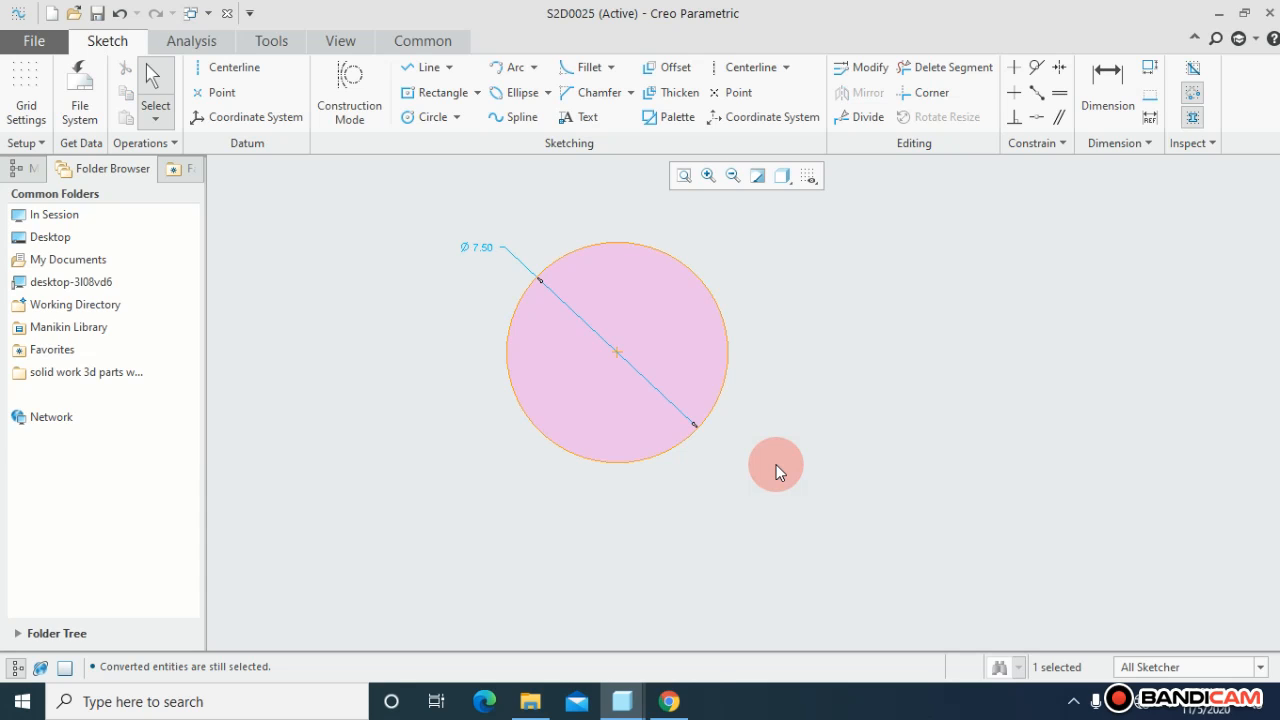
mouse_move(672, 376)
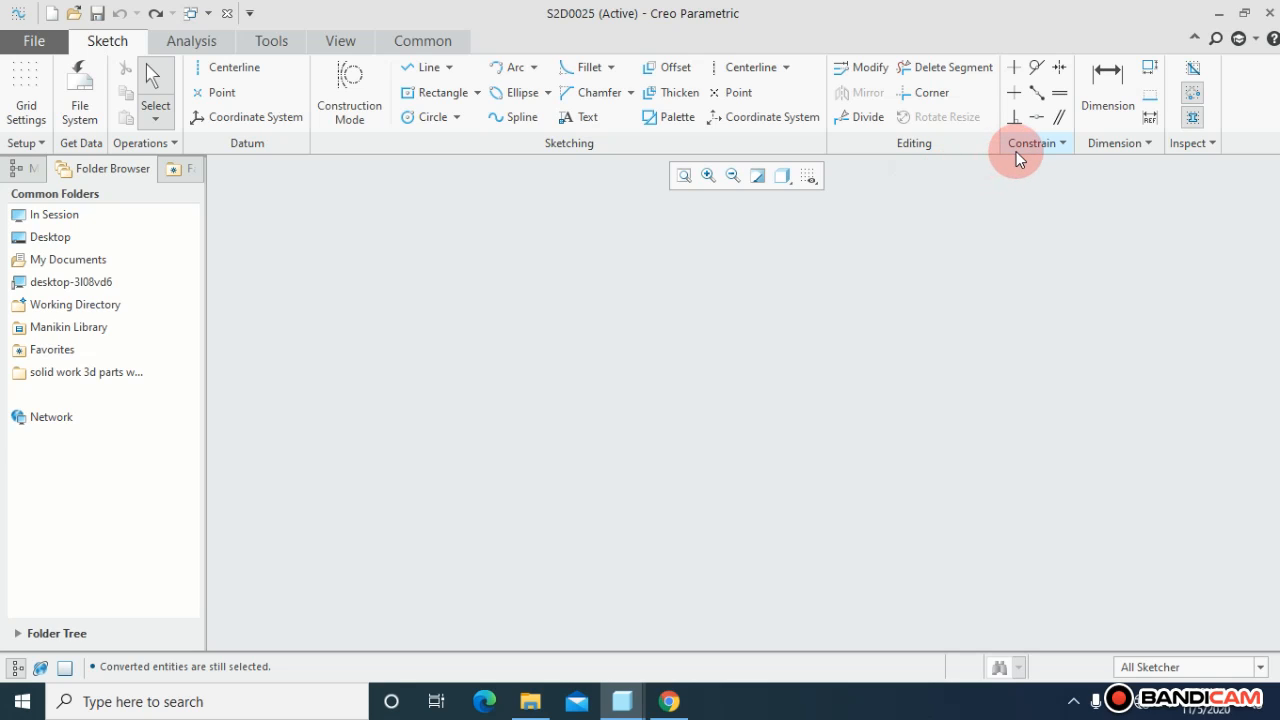
mouse_move(1036, 68)
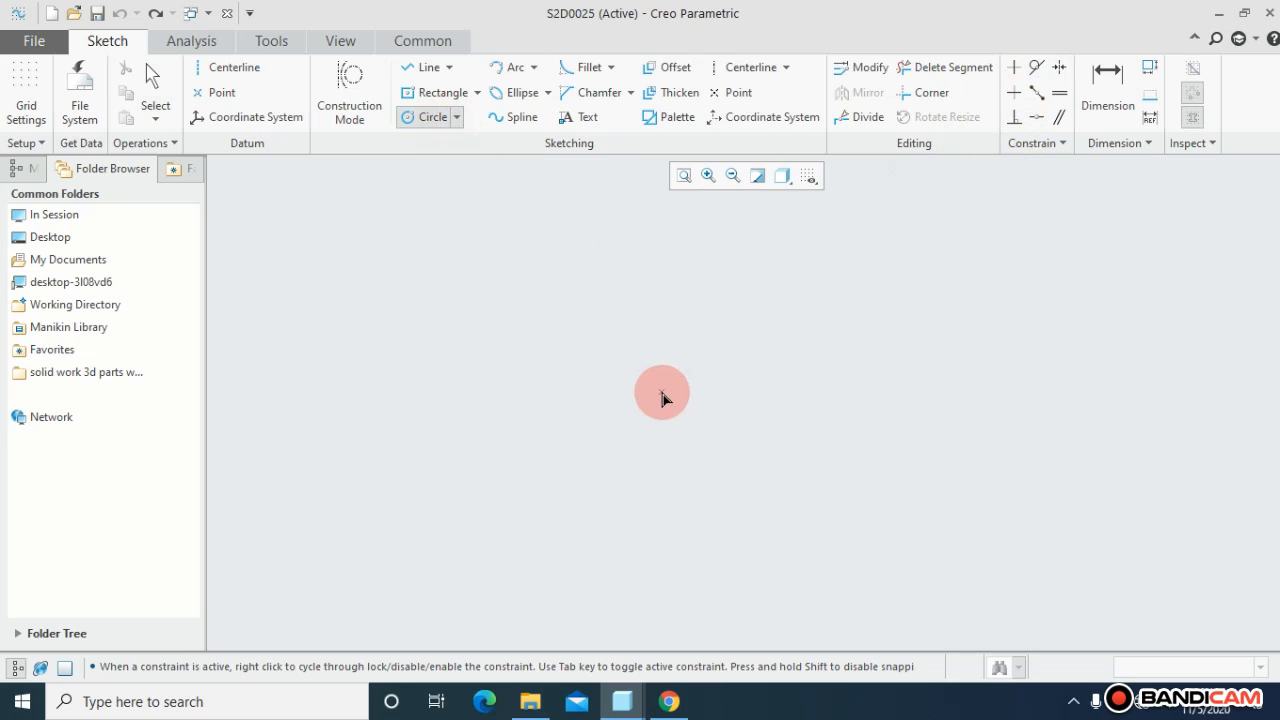
Draw a Ø 7.09 circle and a slanted line beside it, then choose the Tangent constraint.
drag(662, 392, 736, 466)
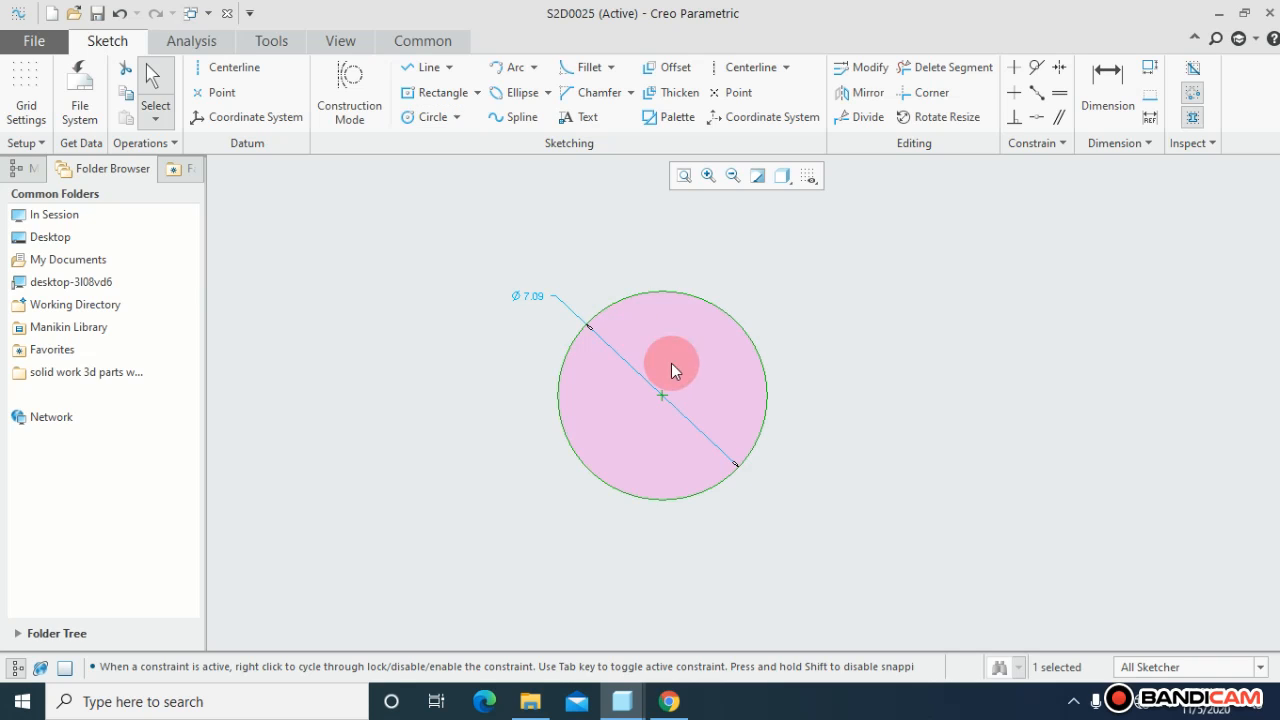
click(424, 68)
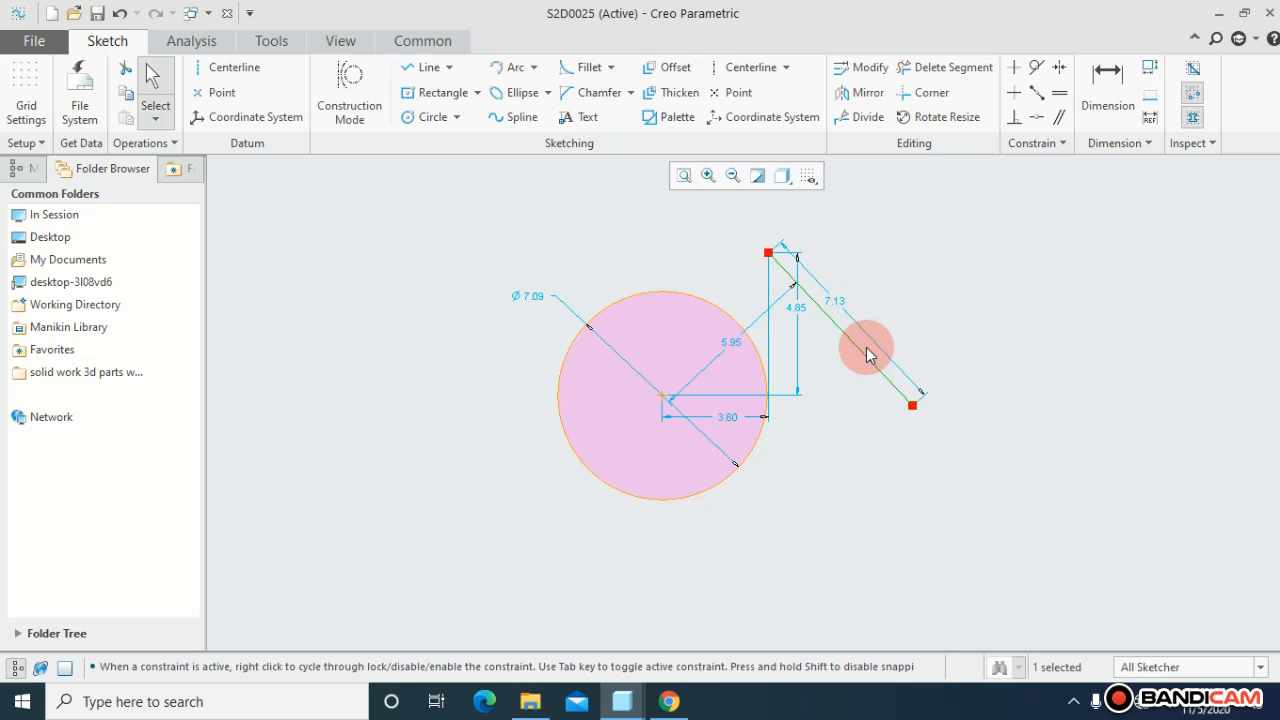
mouse_move(872, 316)
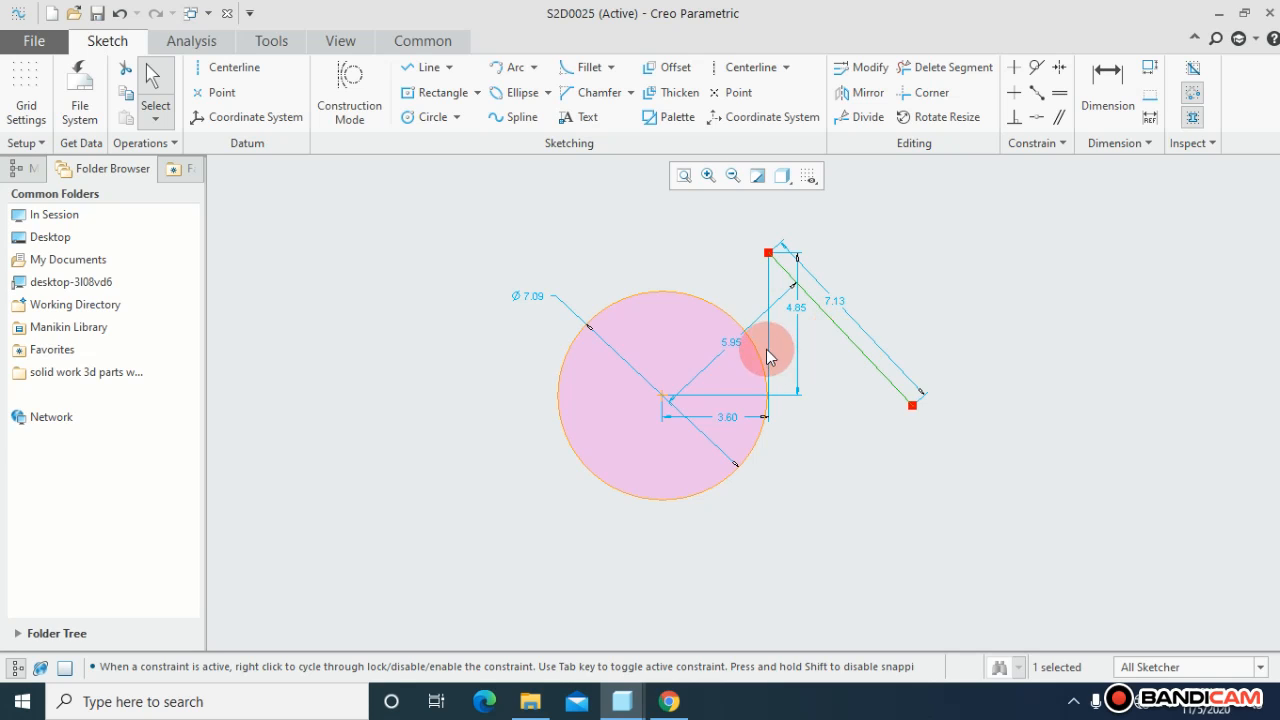
mouse_move(920, 198)
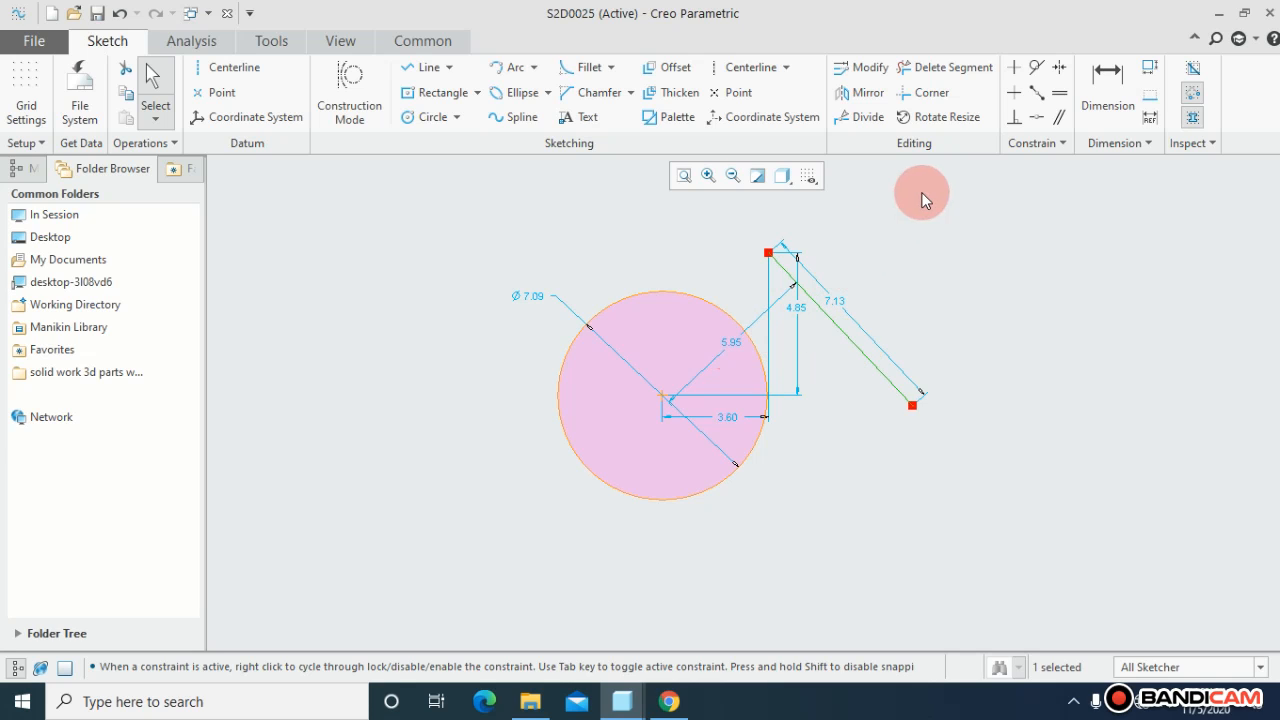
click(1036, 68)
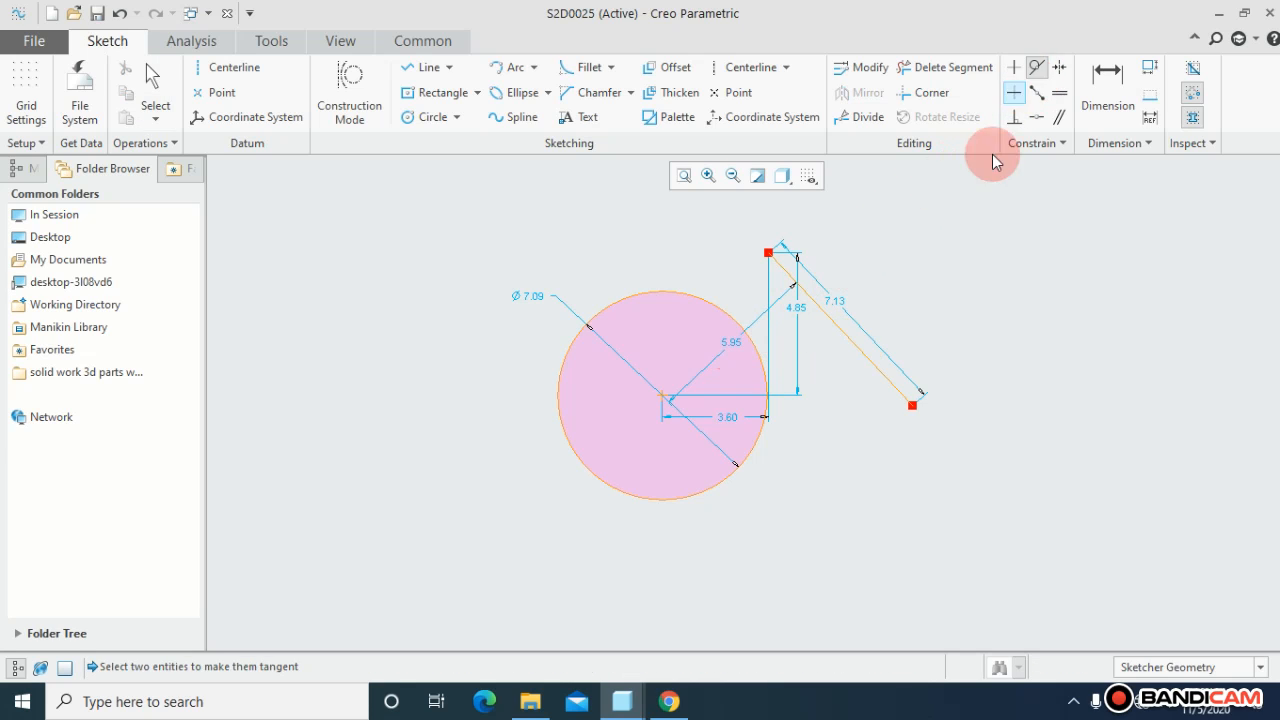
Make the slanted line tangent to the Ø 7.09 circle.
click(850, 338)
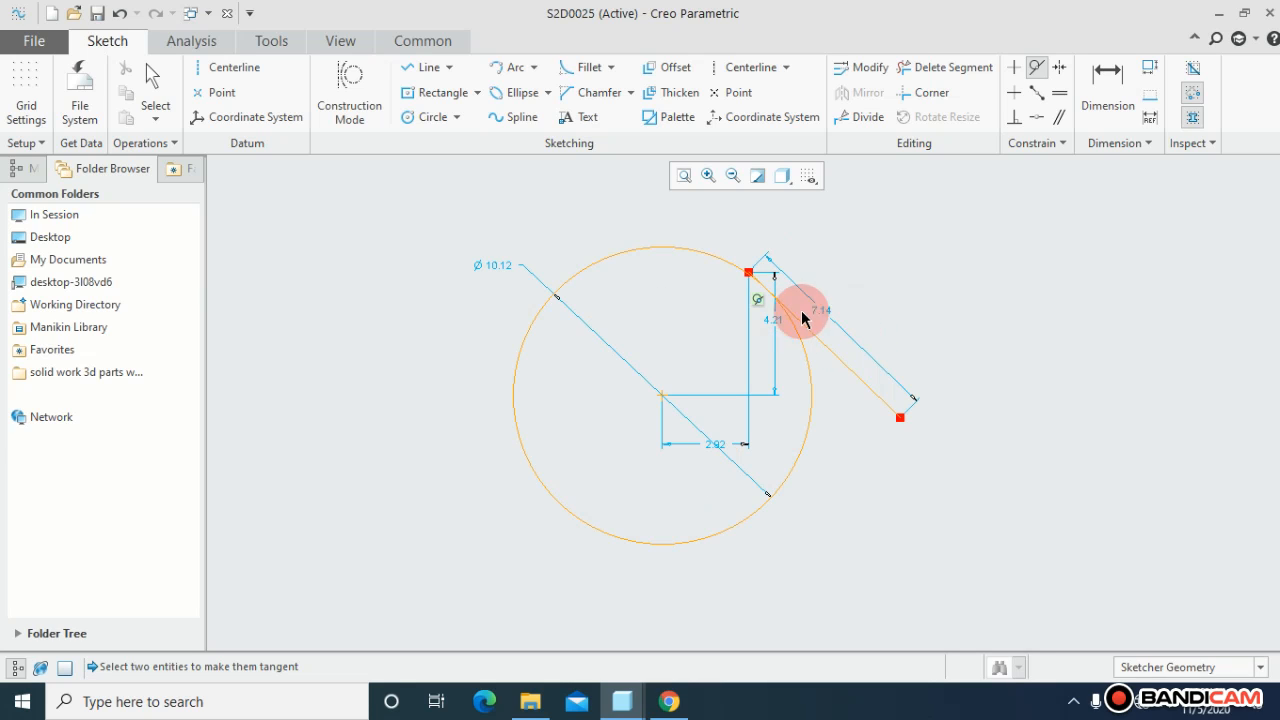
mouse_move(820, 358)
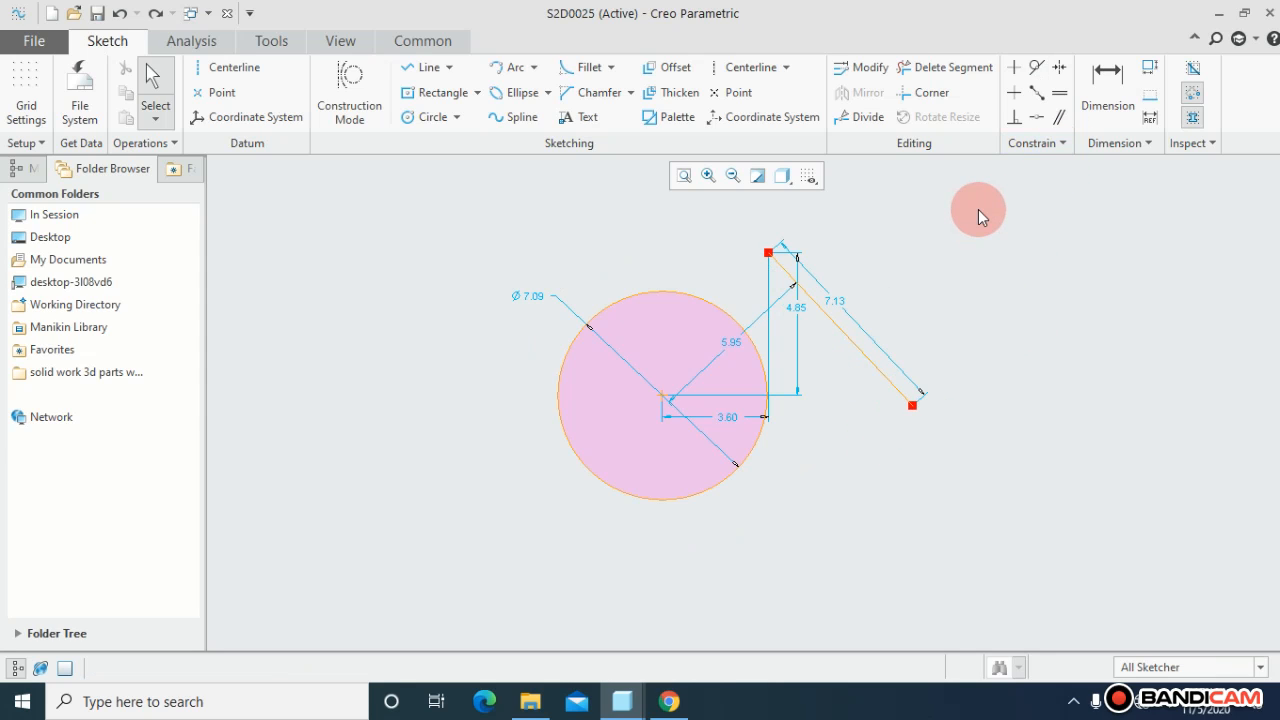
mouse_move(892, 378)
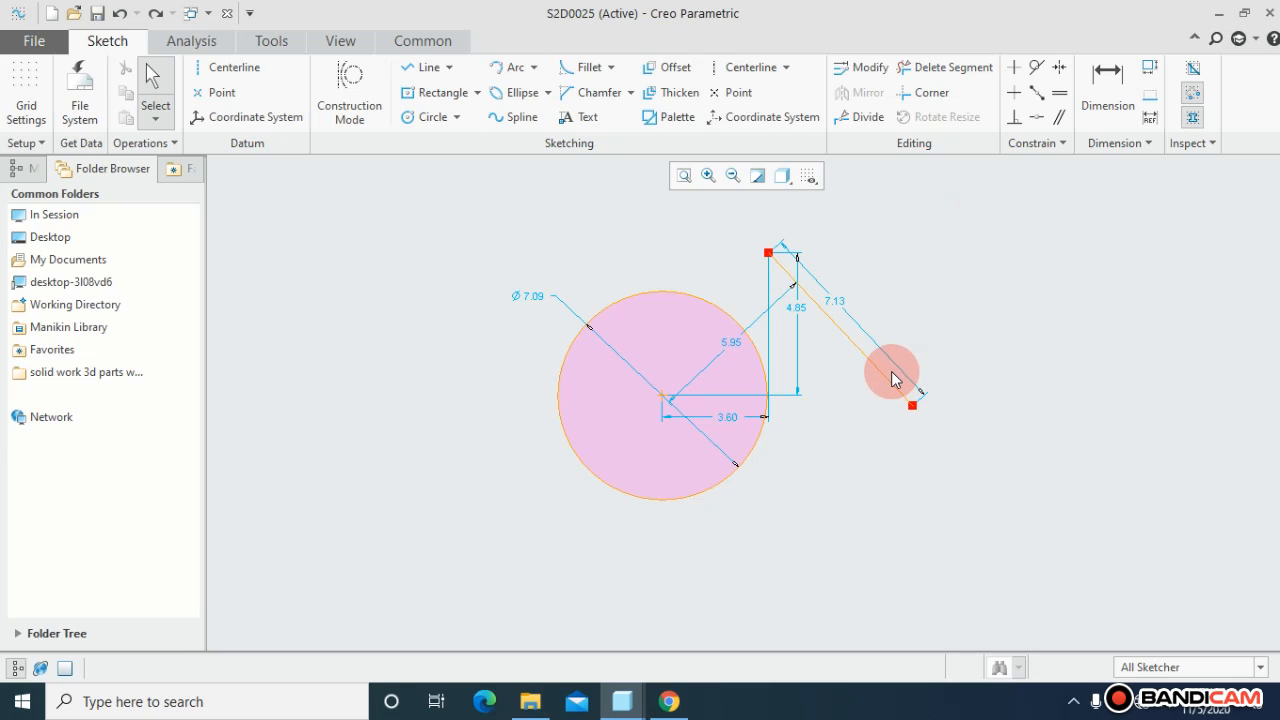
click(756, 344)
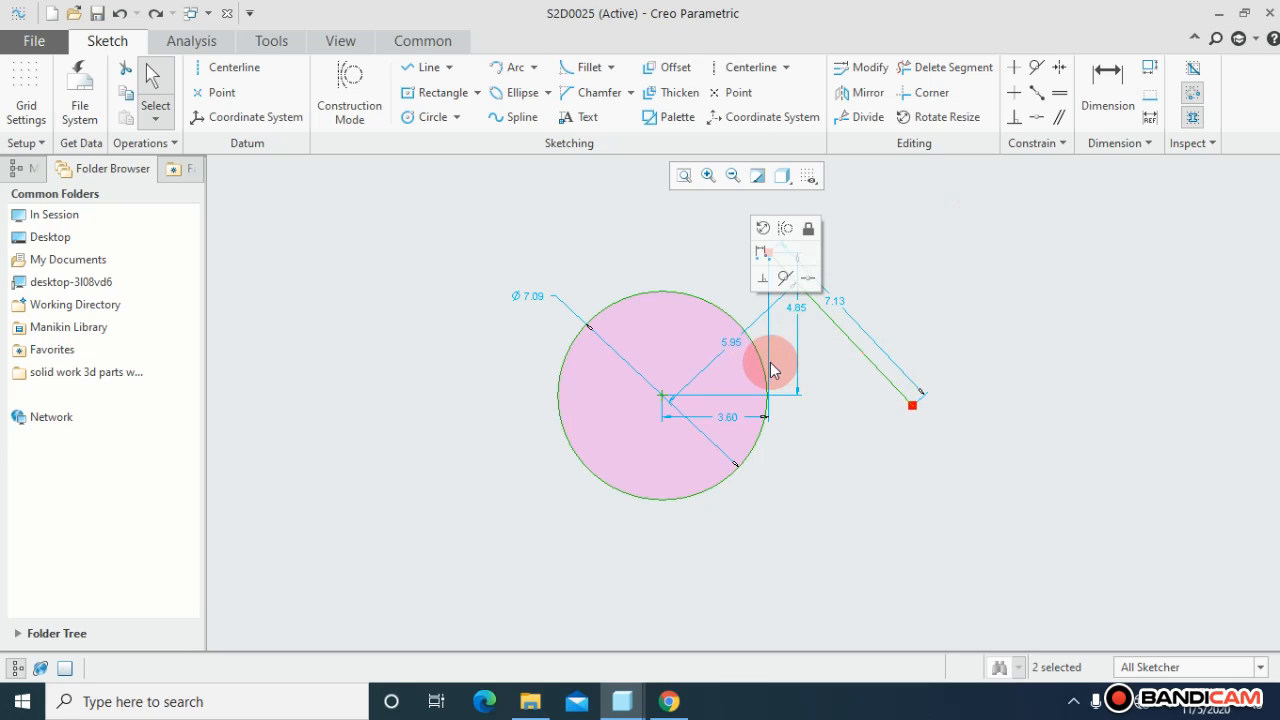
mouse_move(784, 278)
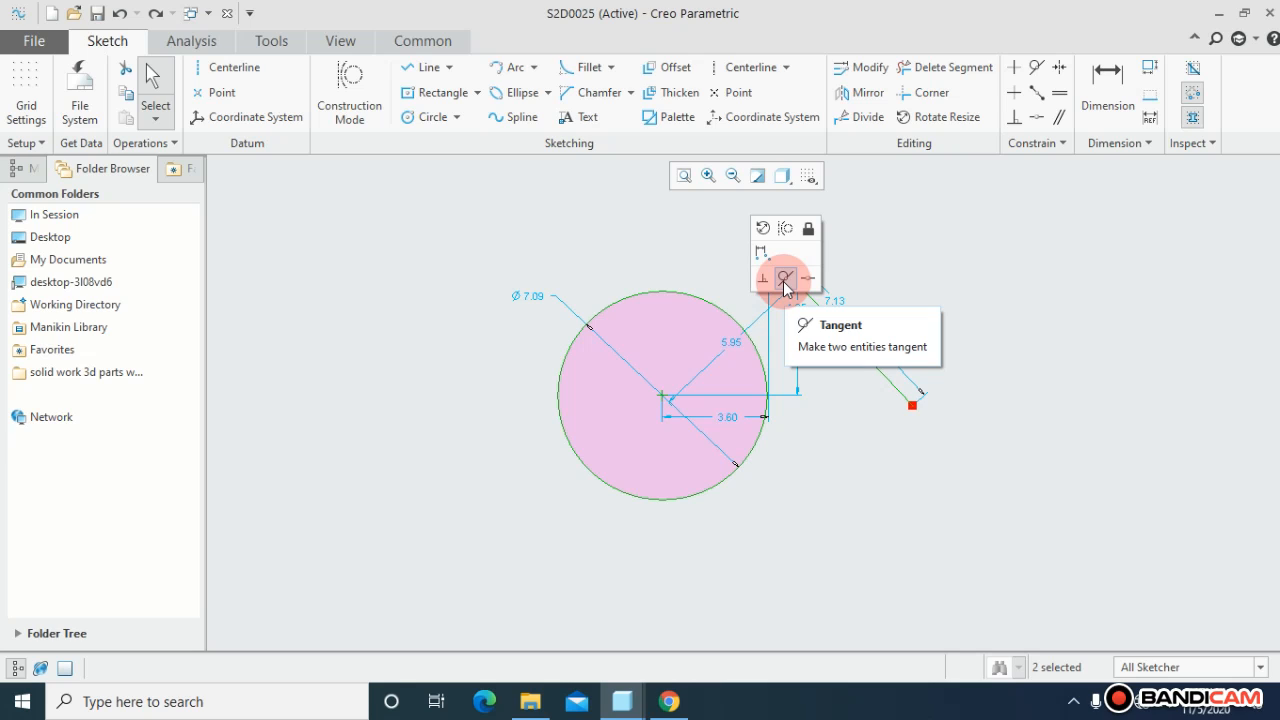
click(784, 276)
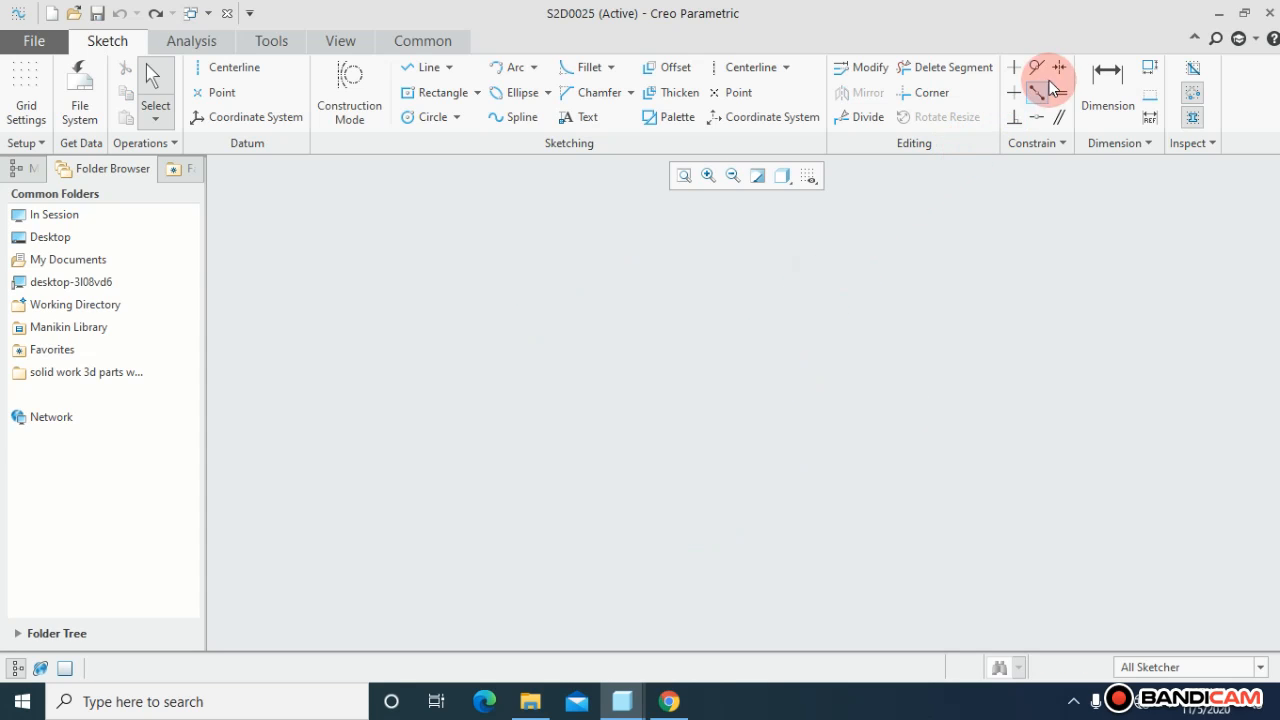
mouse_move(1060, 68)
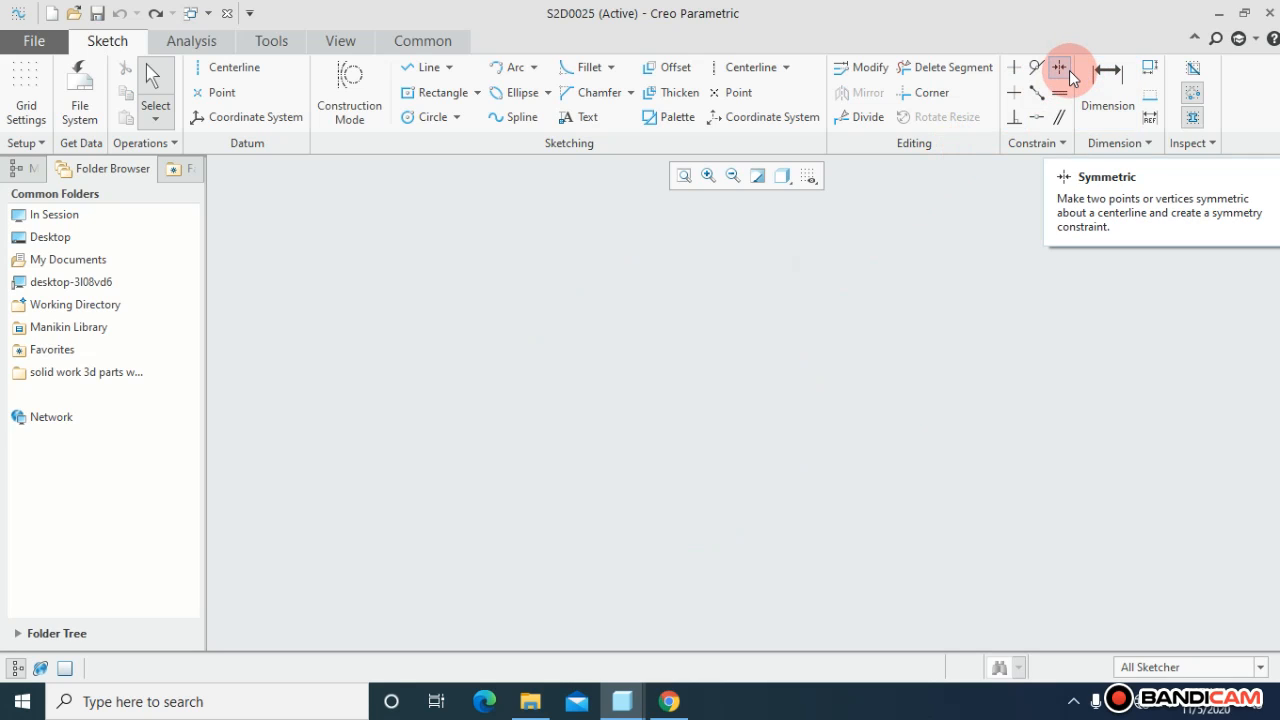
mouse_move(432, 116)
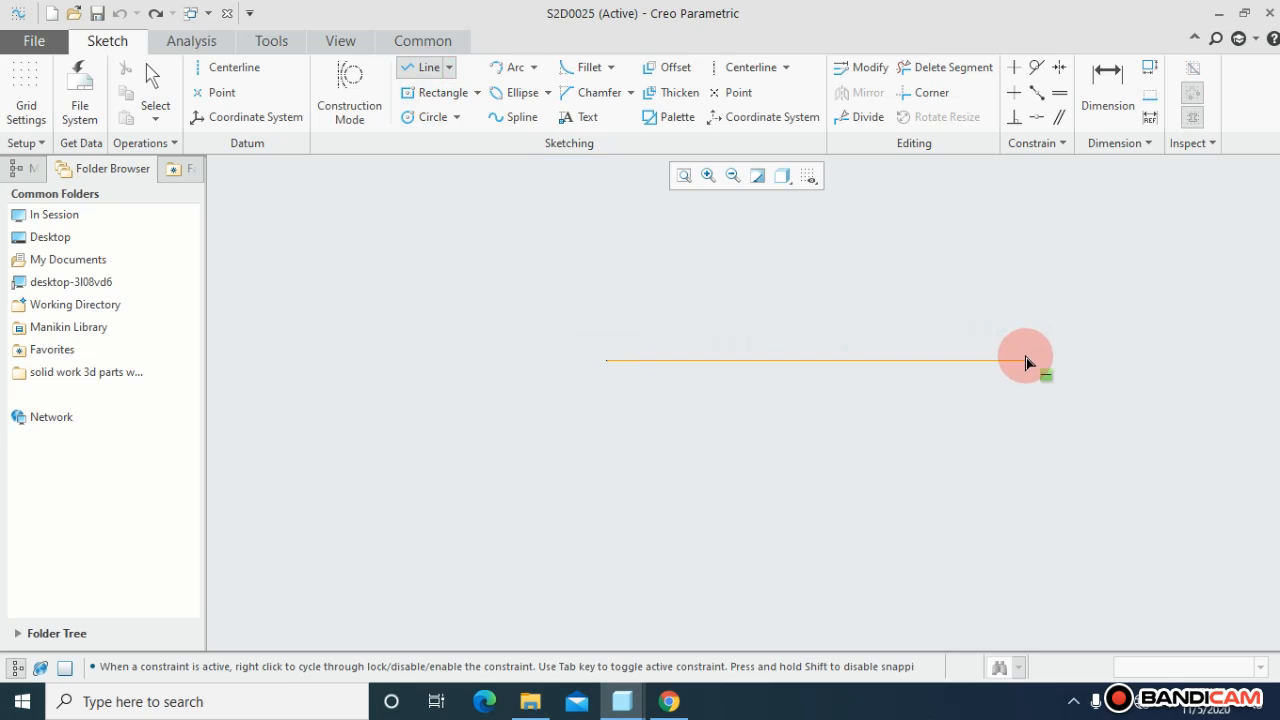
Draw a horizontal line and start editing its 14.16 length dimension.
click(1108, 90)
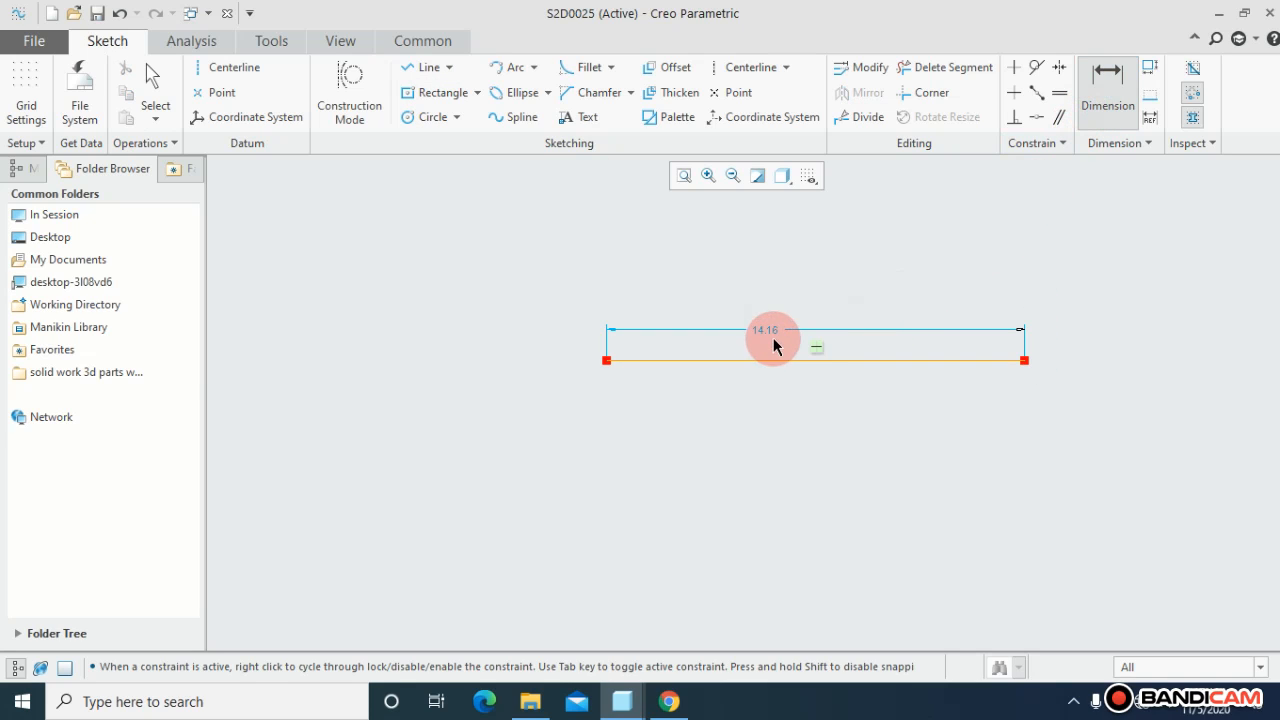
double_click(764, 330)
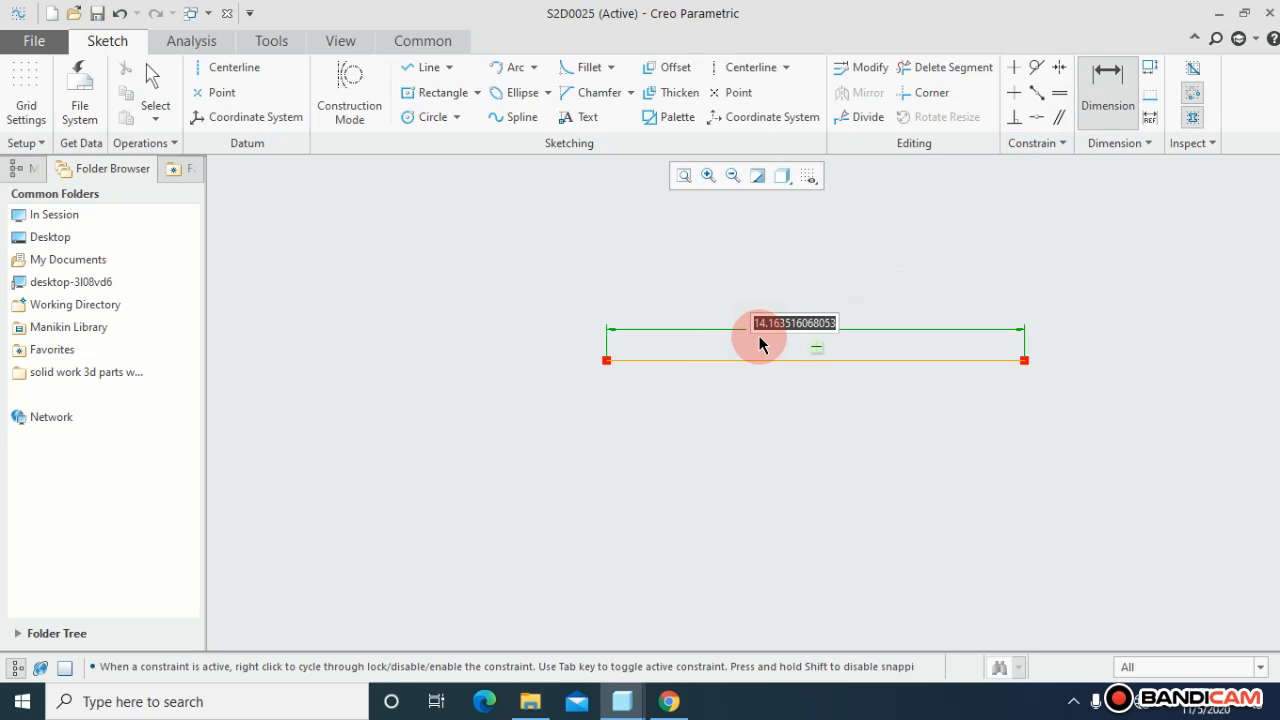
mouse_move(780, 340)
text(20)
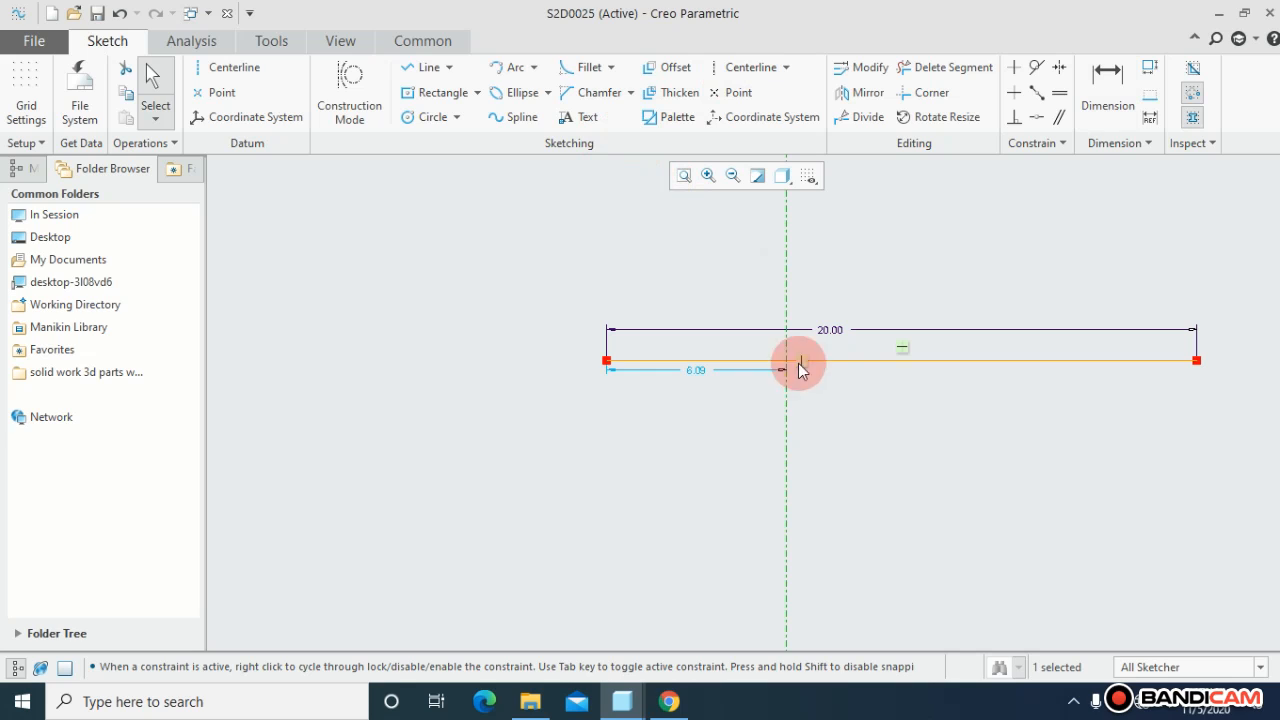
mouse_move(784, 290)
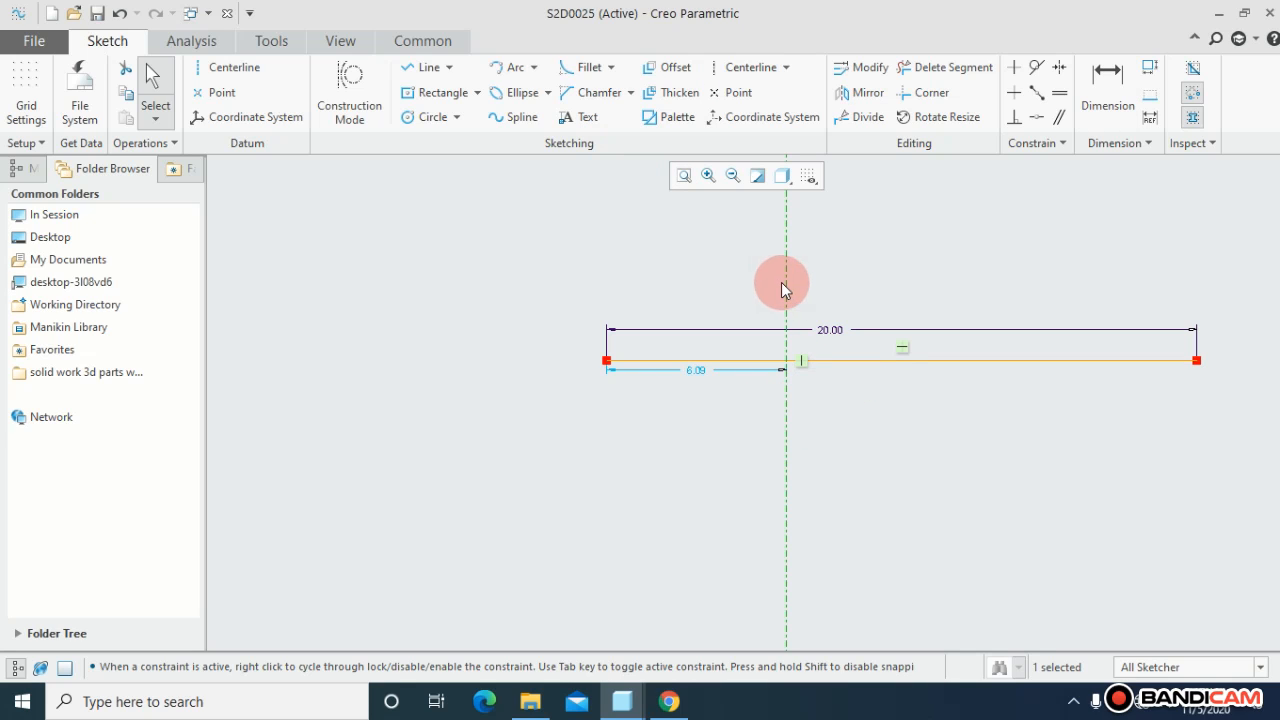
mouse_move(862, 352)
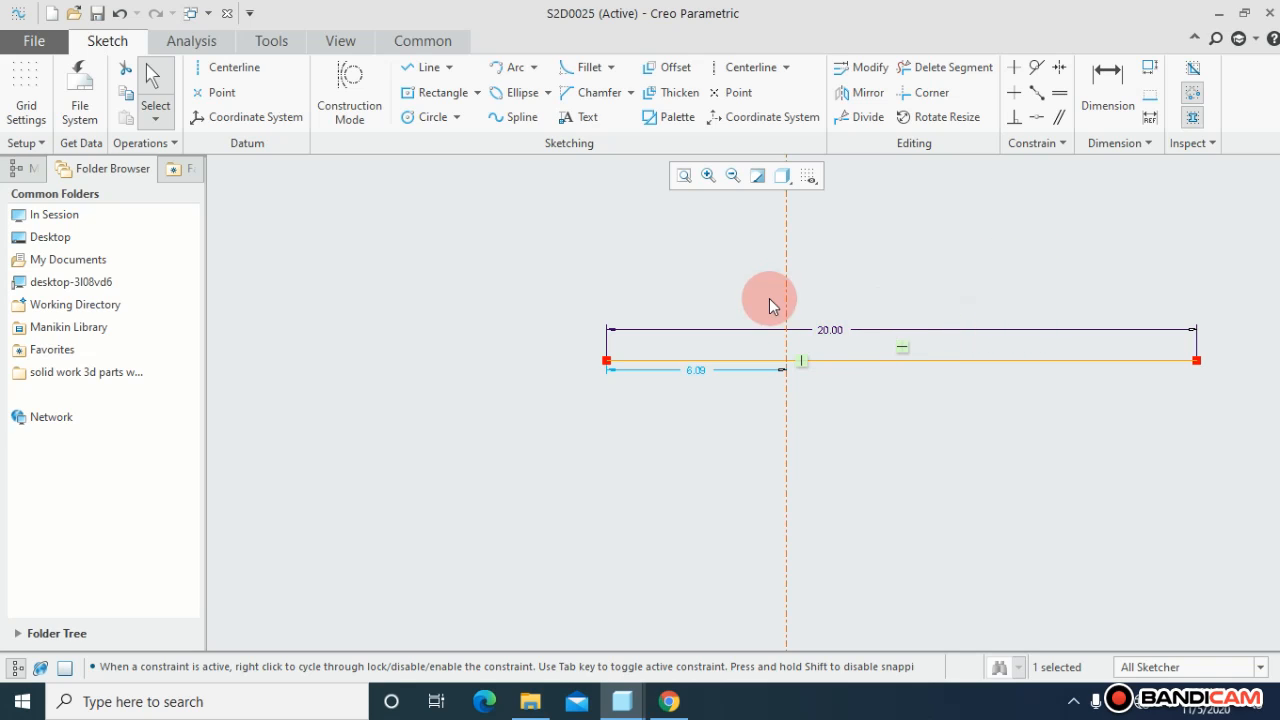
mouse_move(790, 290)
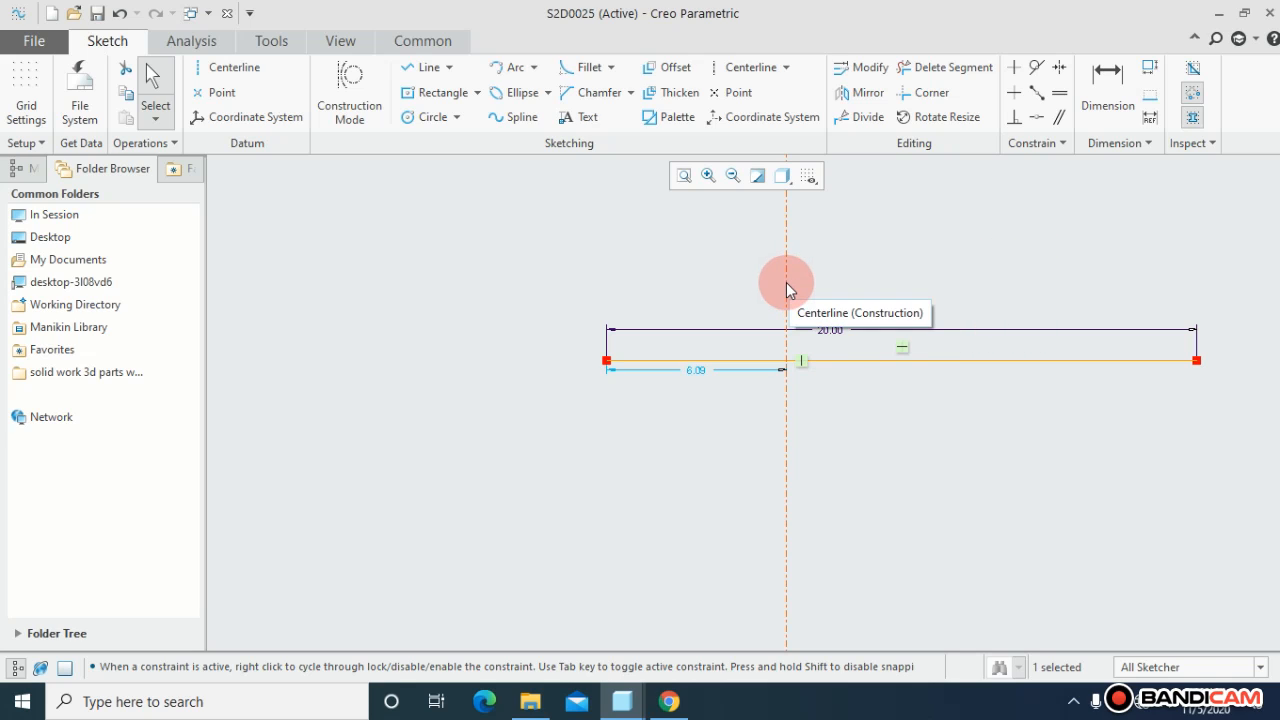
mouse_move(1014, 152)
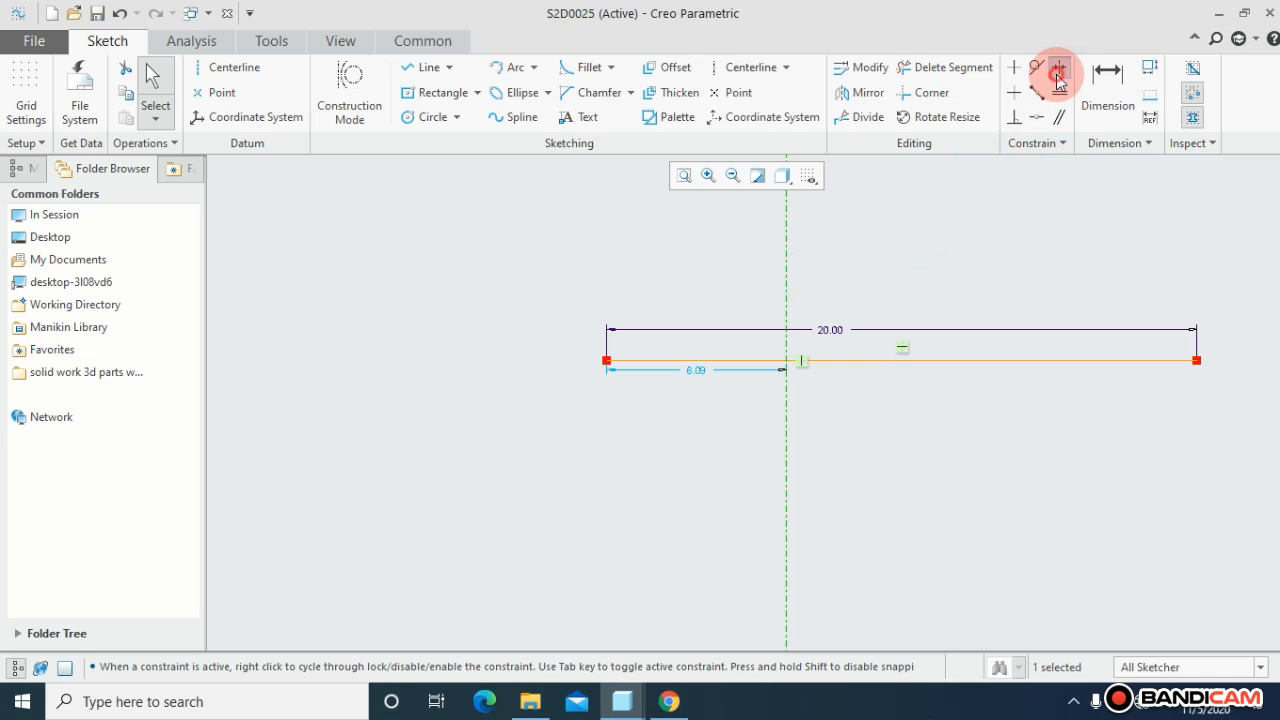
Apply the Symmetric constraint so the centerline sits at the 20.00 line's midpoint.
click(1060, 74)
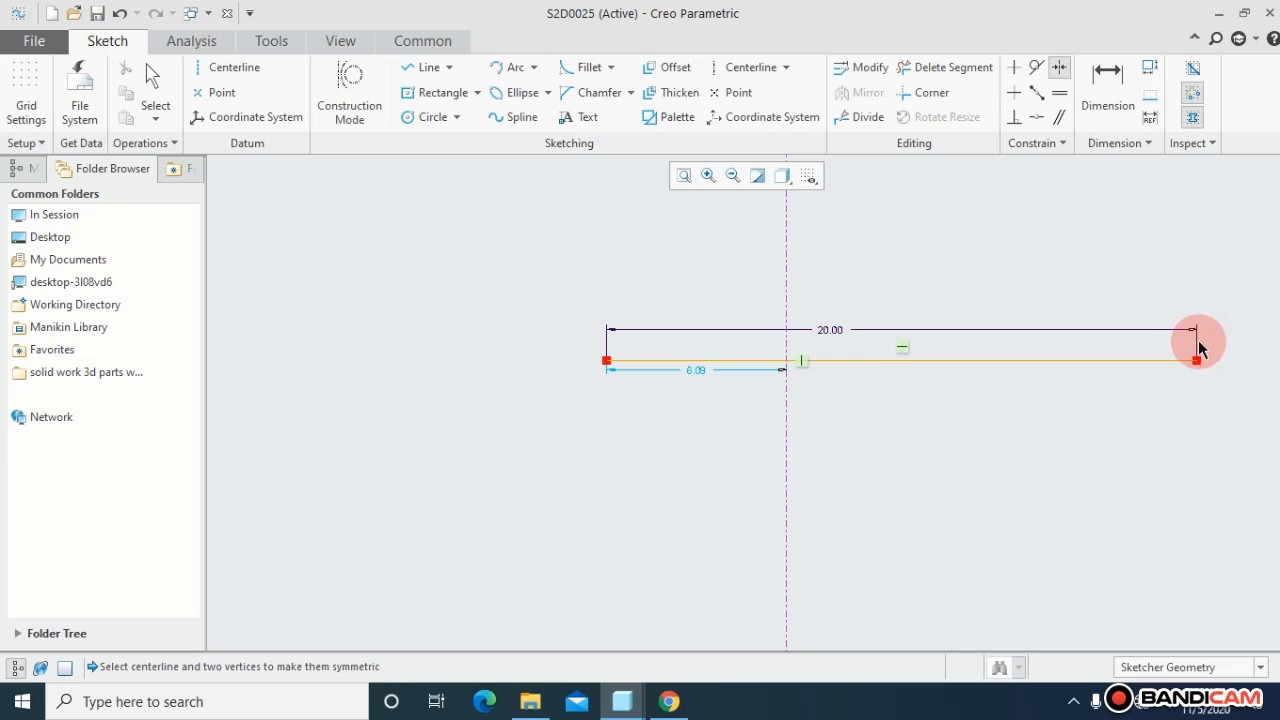
mouse_move(1050, 384)
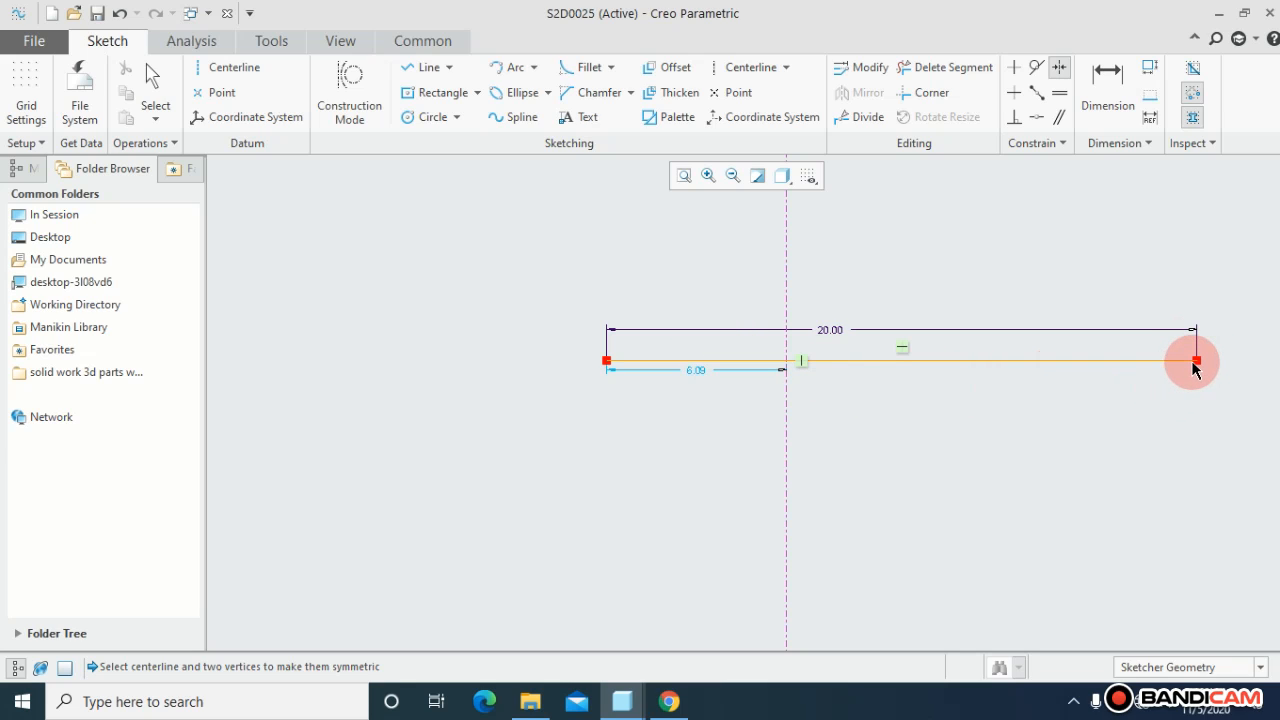
mouse_move(896, 300)
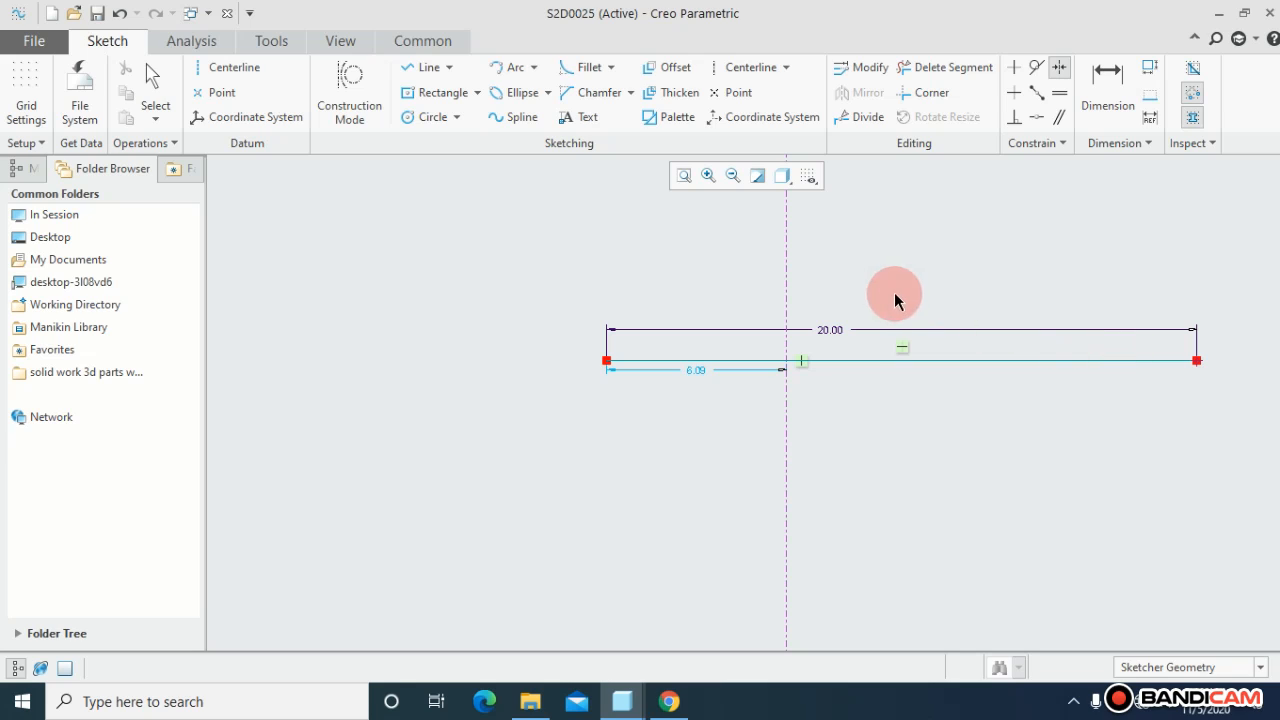
mouse_move(784, 300)
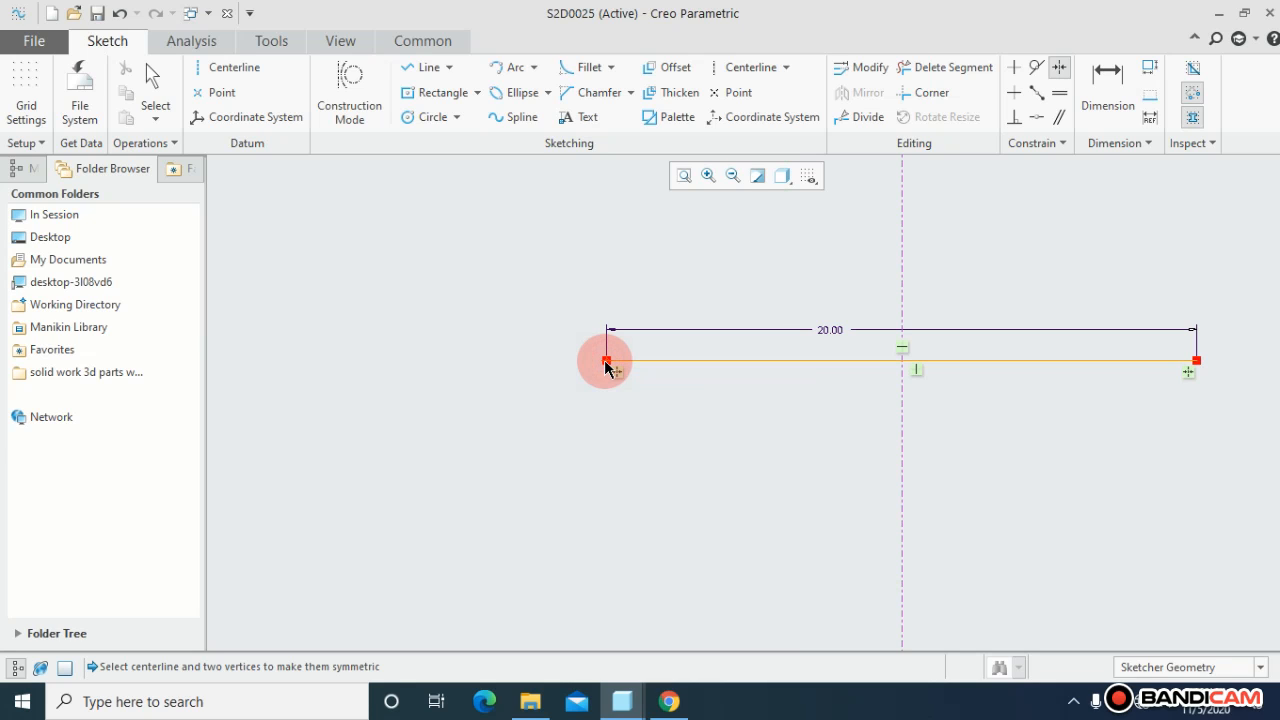
mouse_move(800, 378)
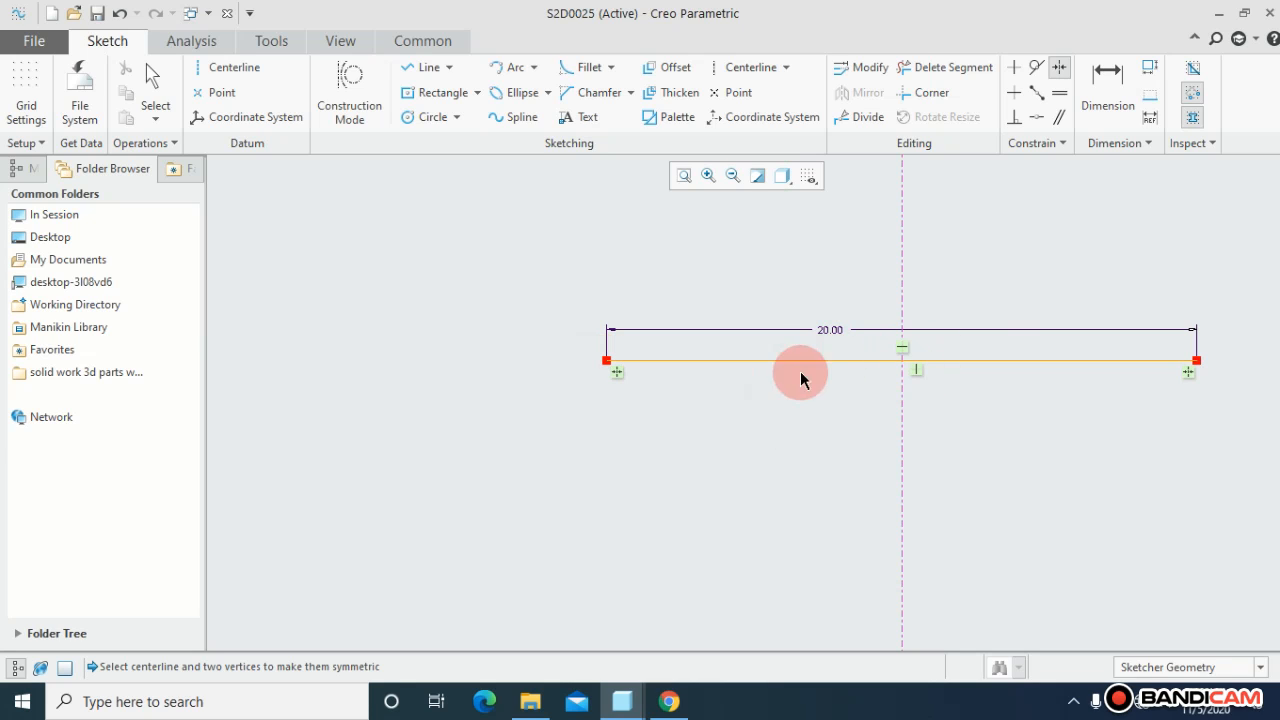
mouse_move(910, 348)
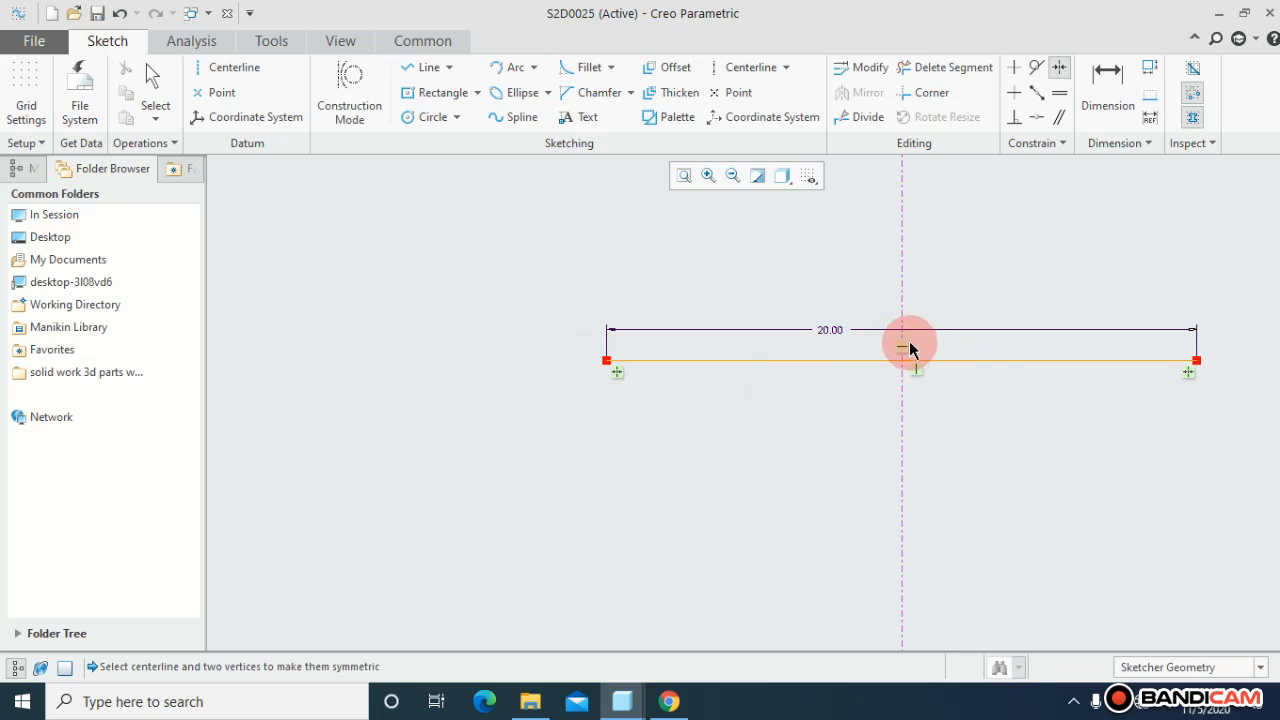
mouse_move(880, 358)
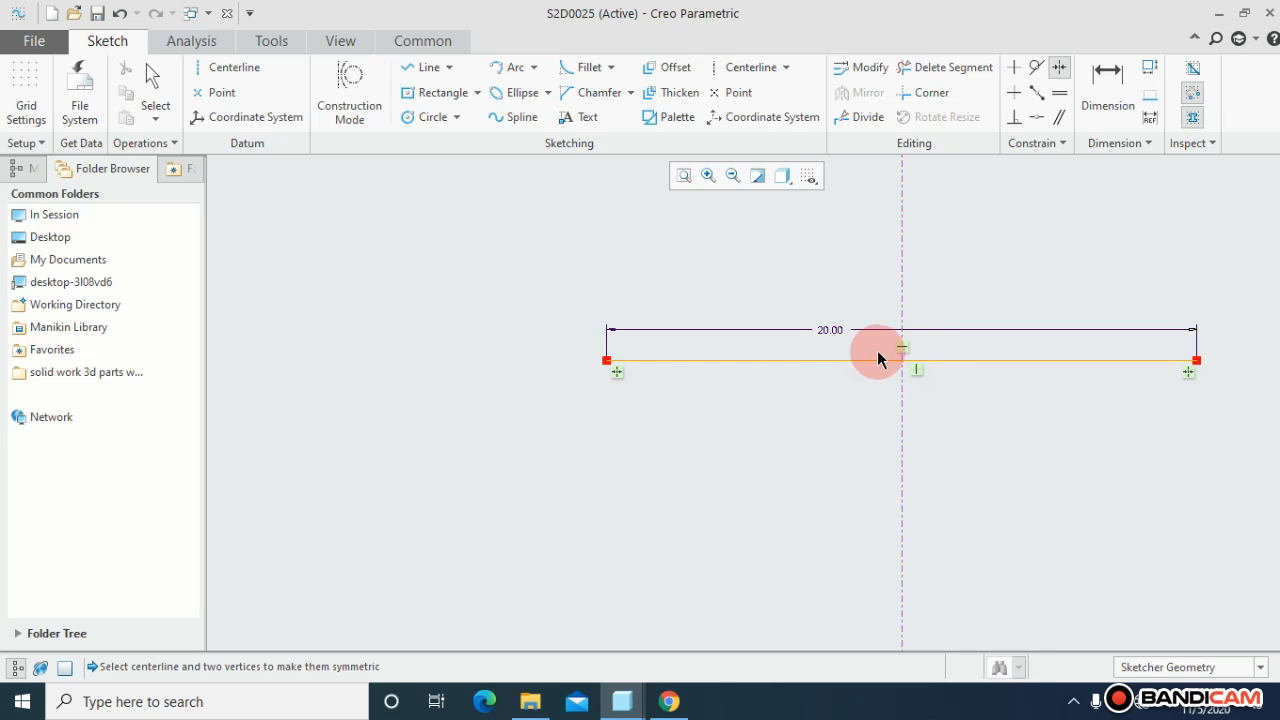
mouse_move(872, 332)
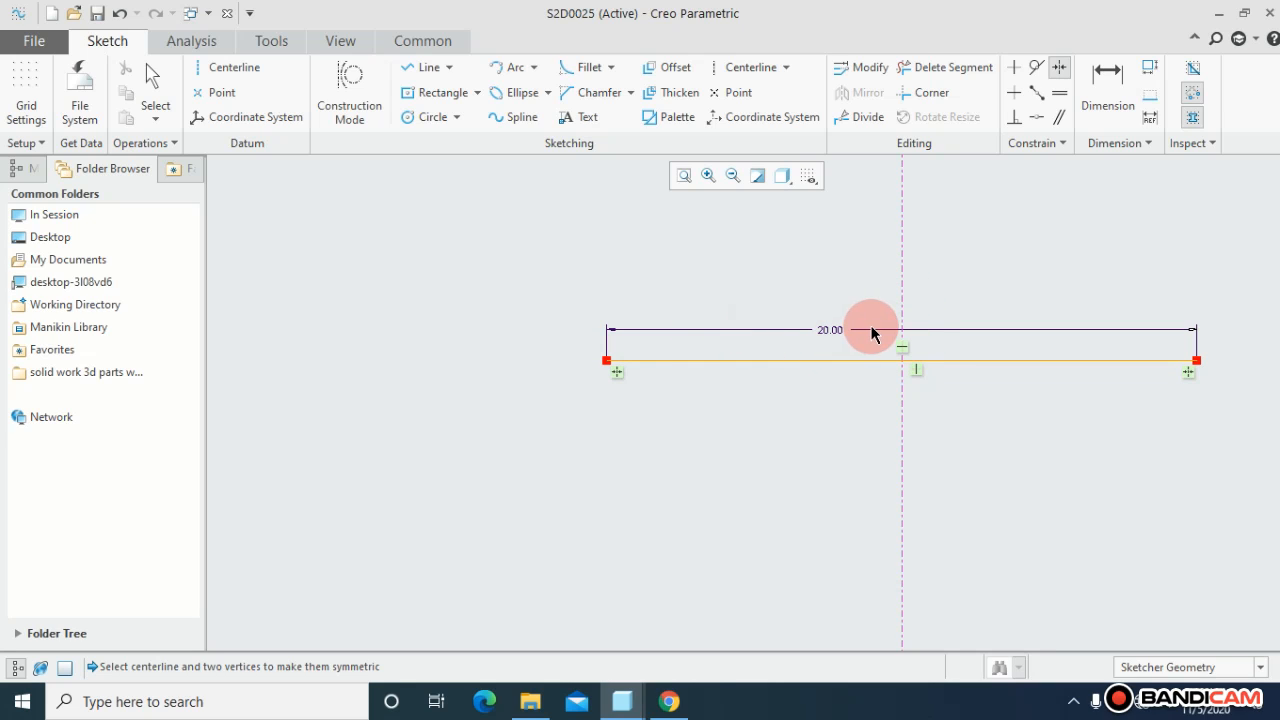
mouse_move(856, 340)
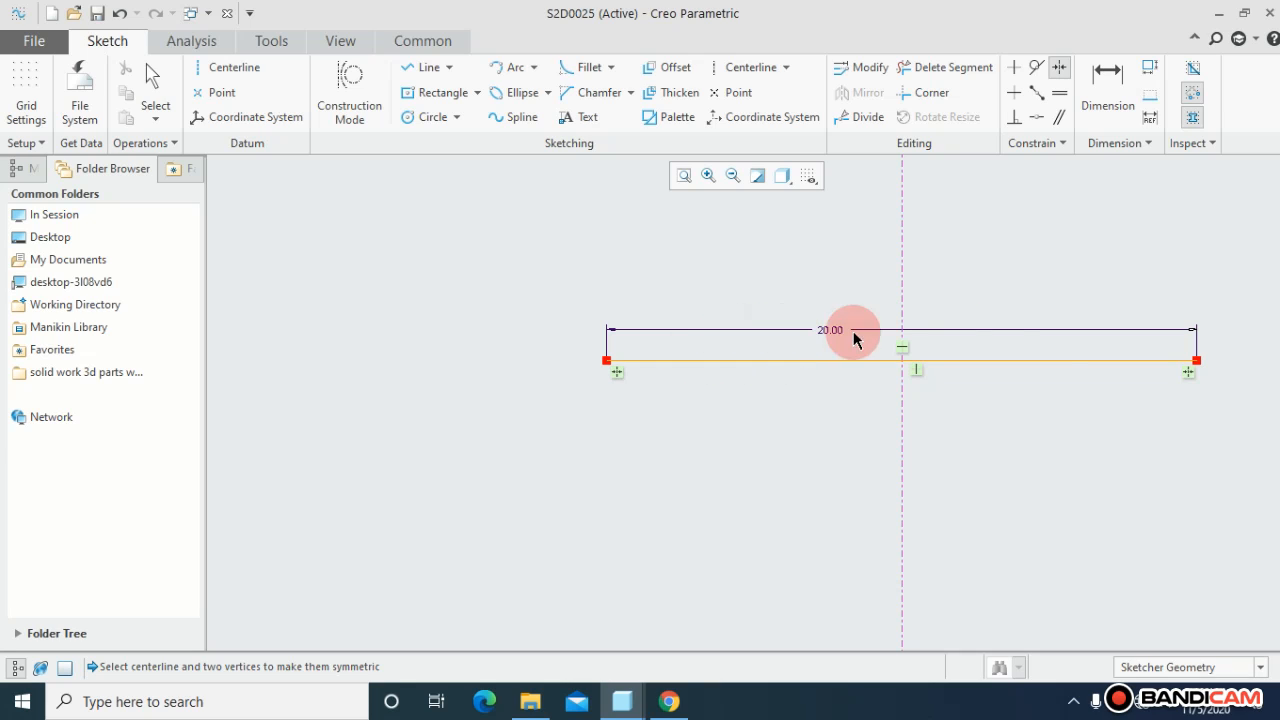
mouse_move(1064, 338)
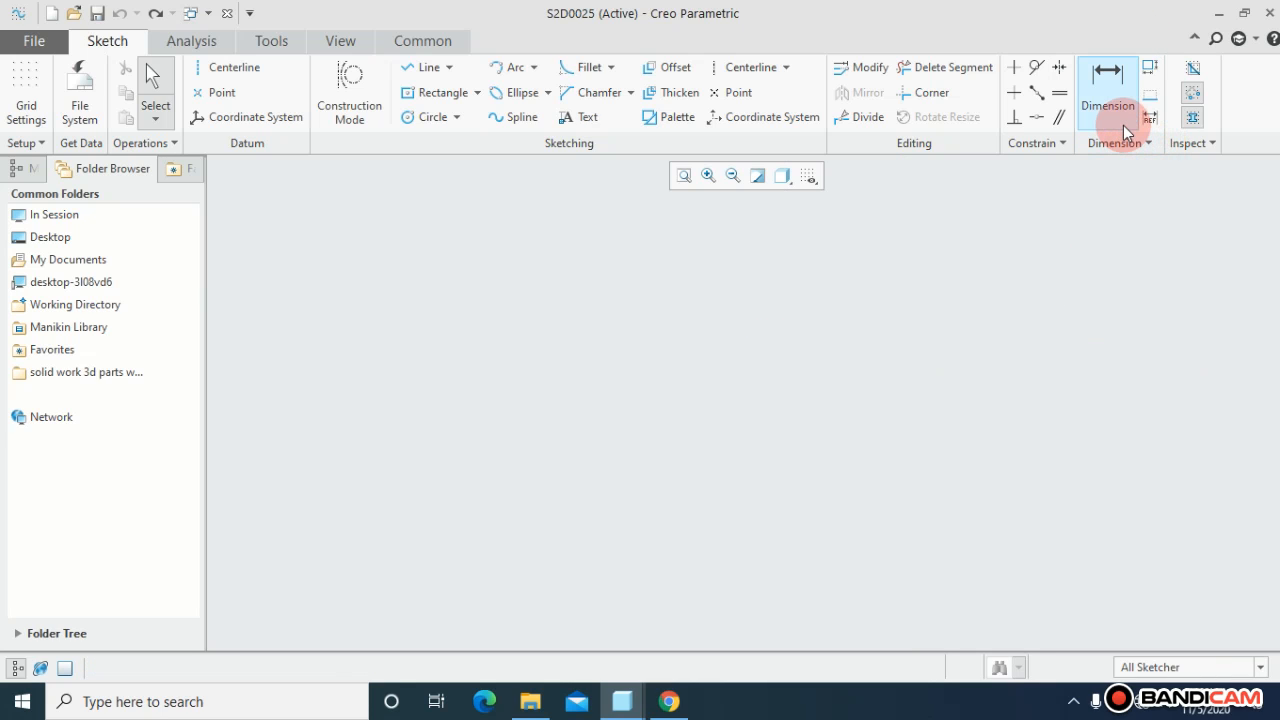
mouse_move(438, 92)
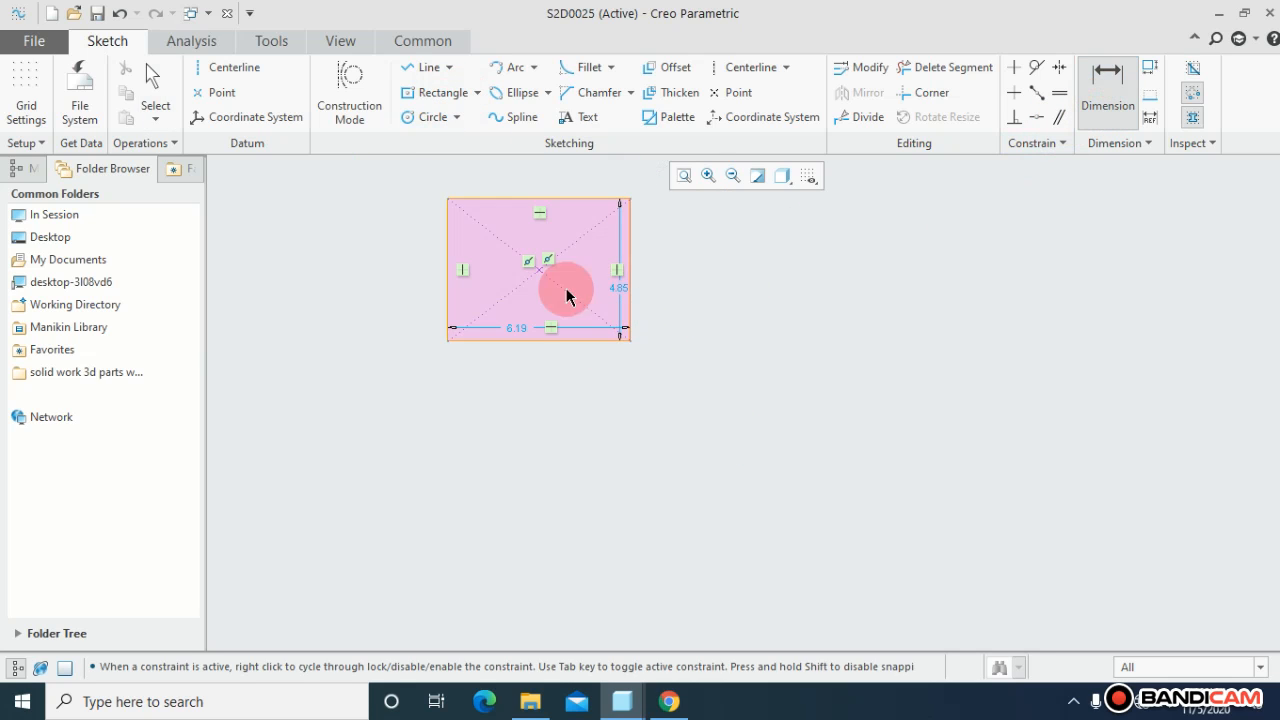
Sketch a new rectangle to be dimensioned 8.00 wide by 6.00 tall.
click(1108, 100)
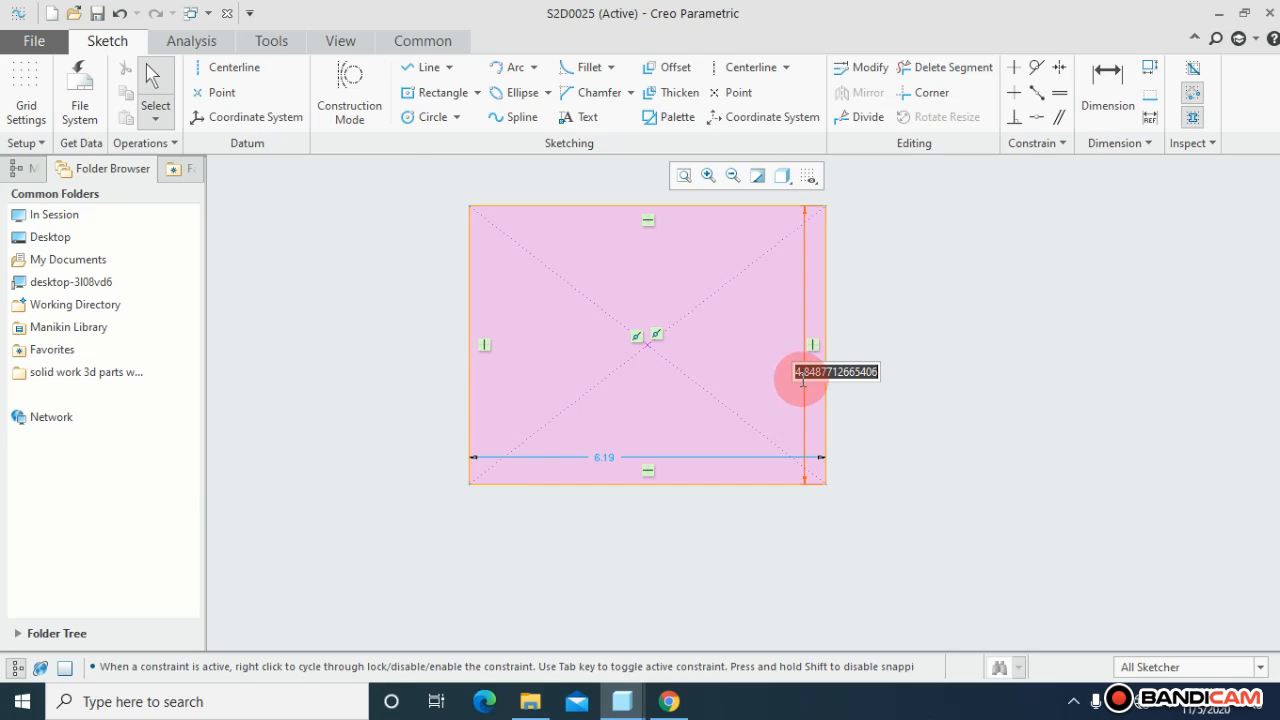
mouse_move(684, 372)
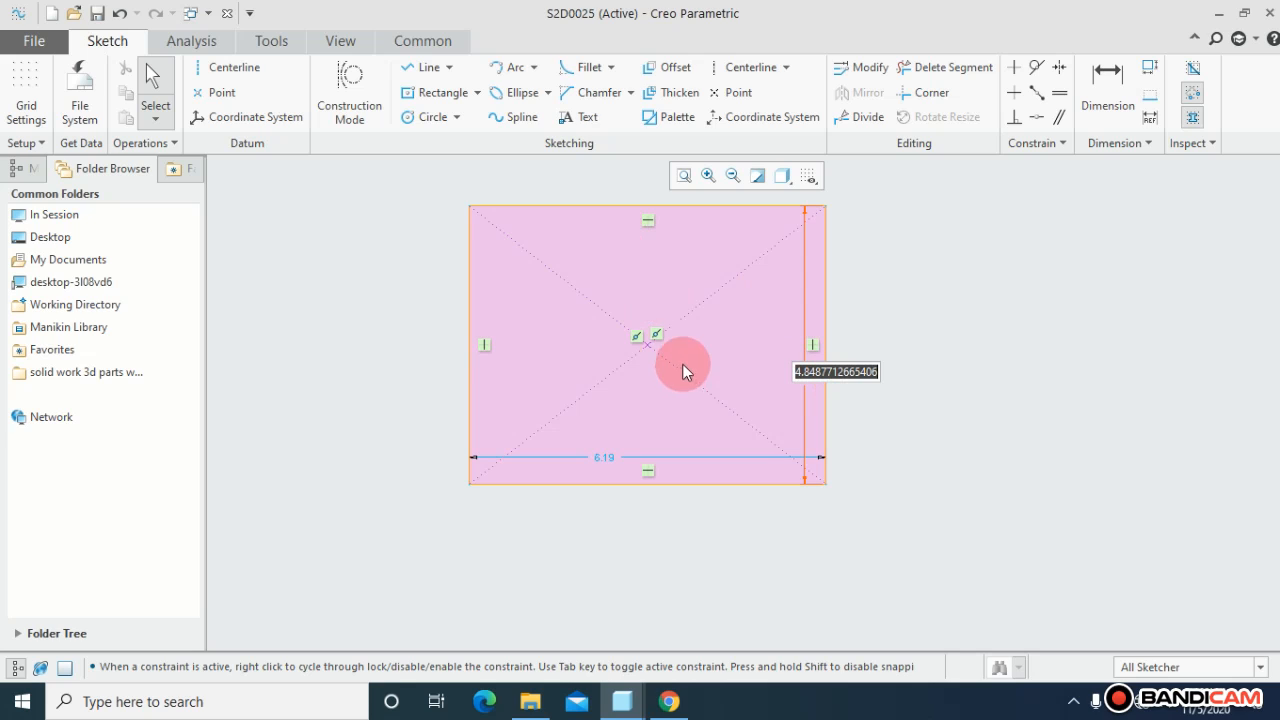
mouse_move(820, 392)
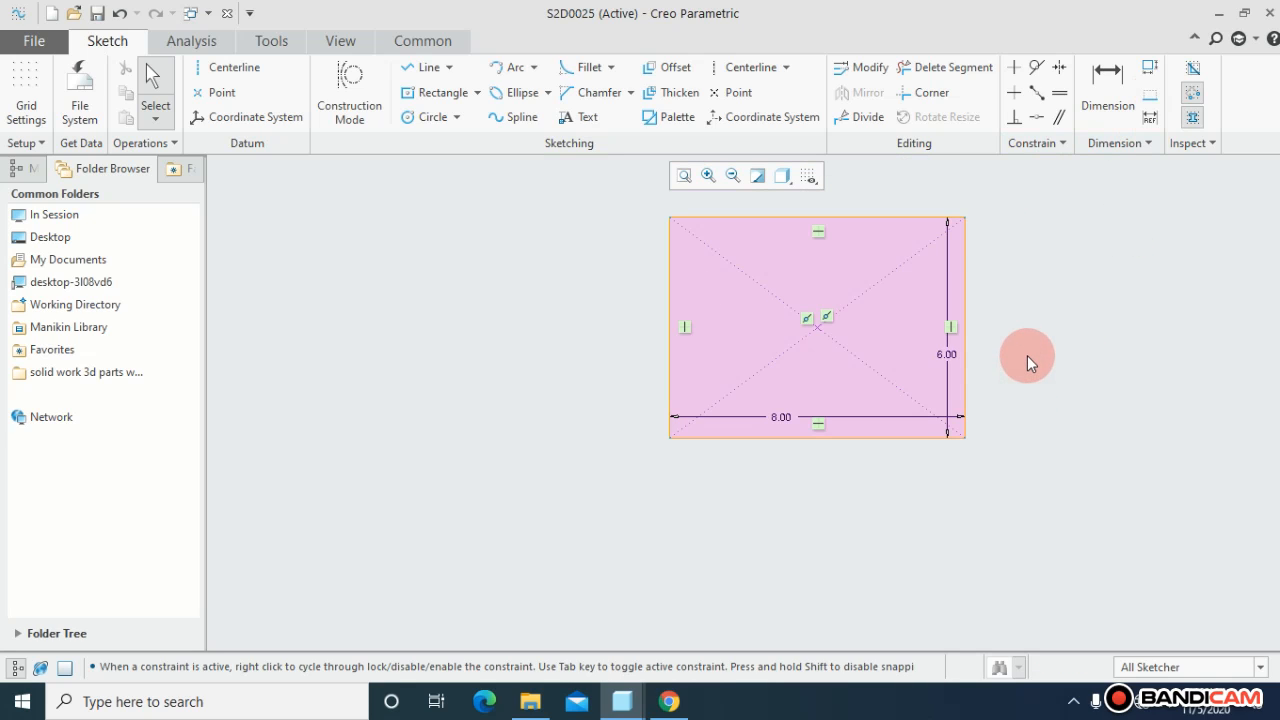
mouse_move(810, 222)
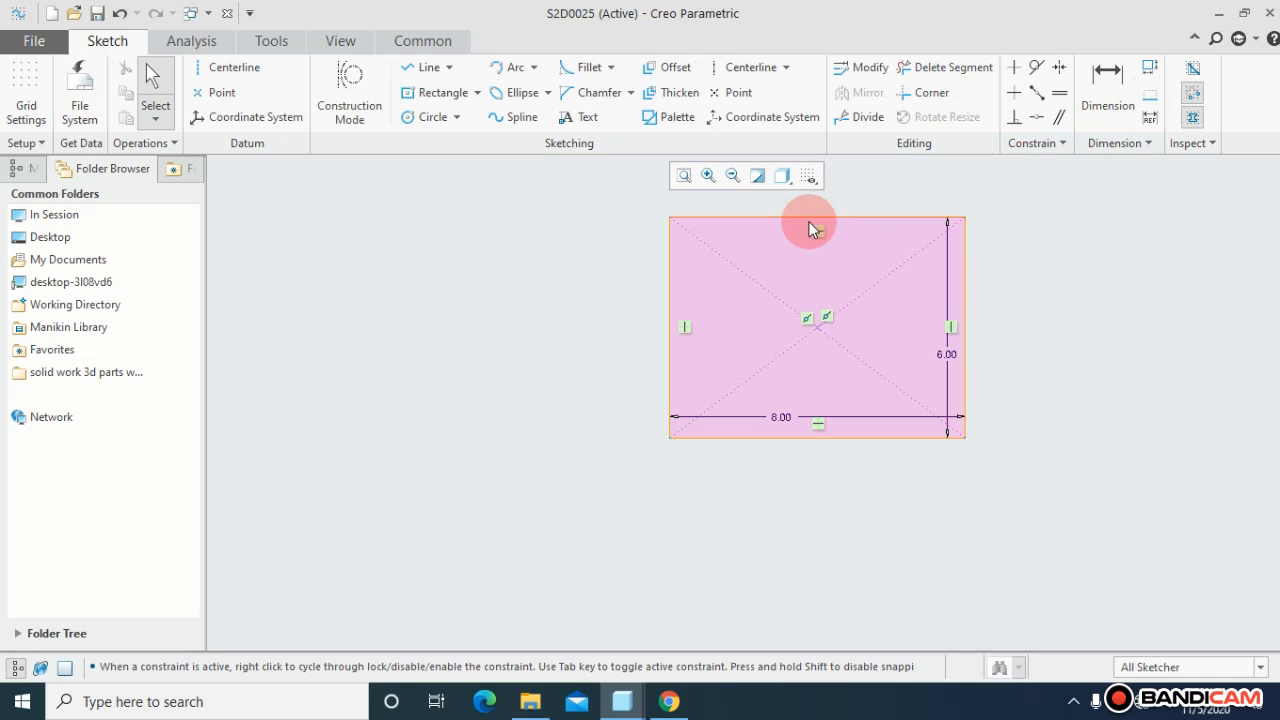
click(784, 176)
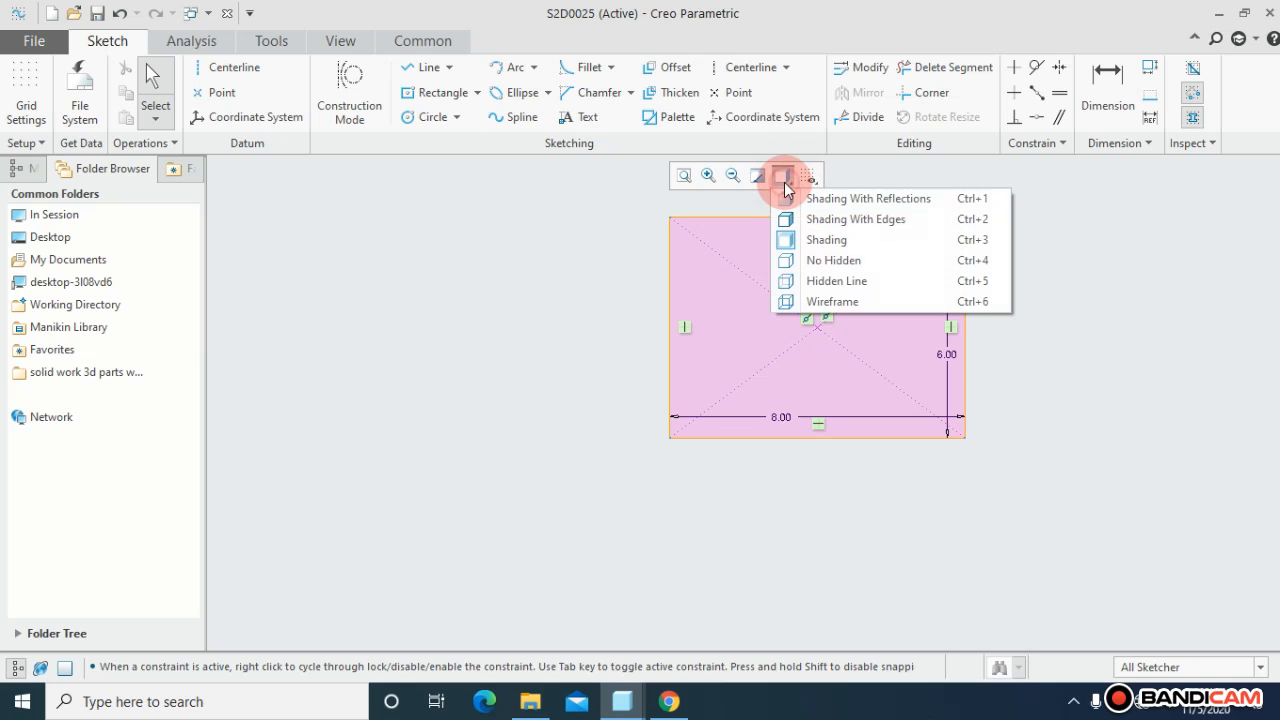
click(868, 198)
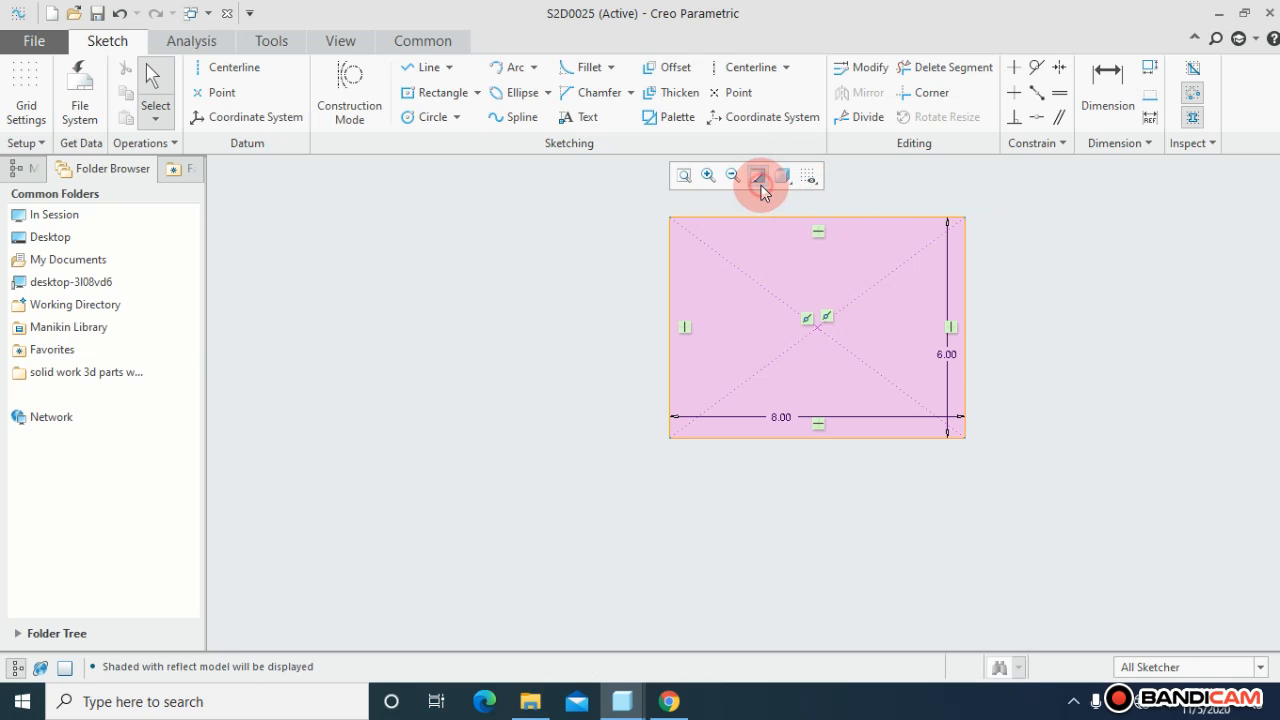
click(684, 176)
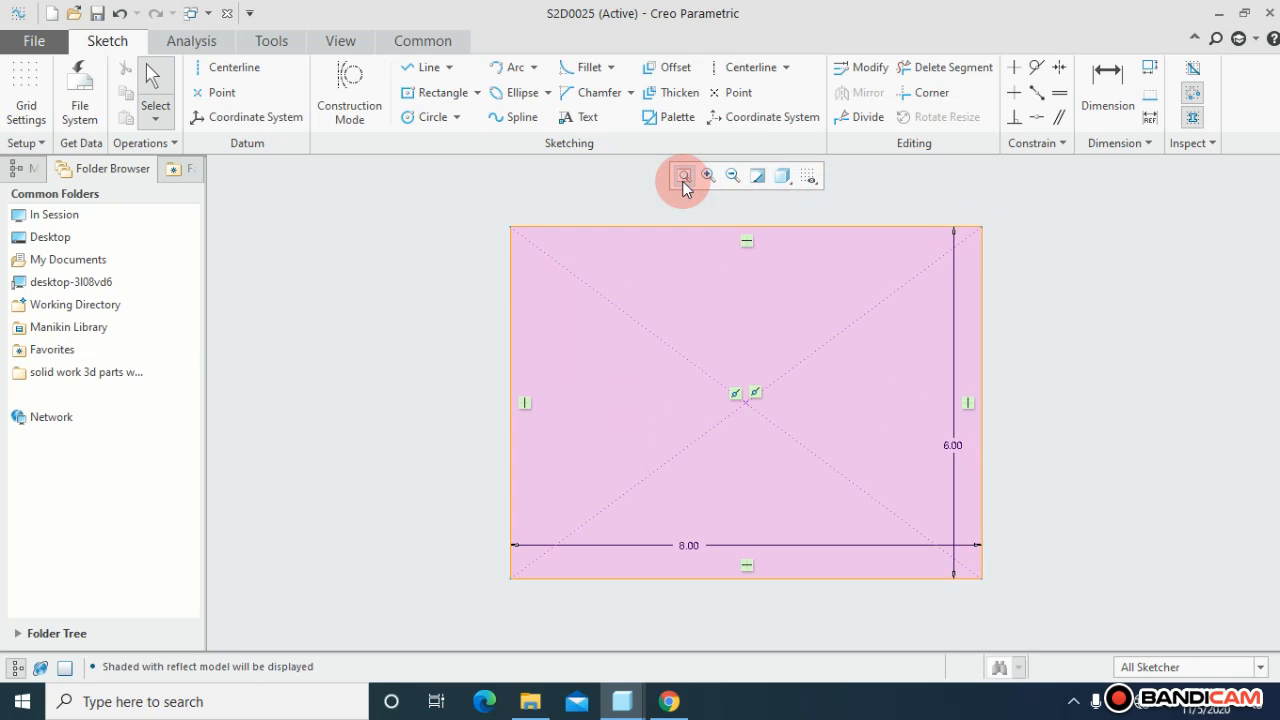
mouse_move(452, 258)
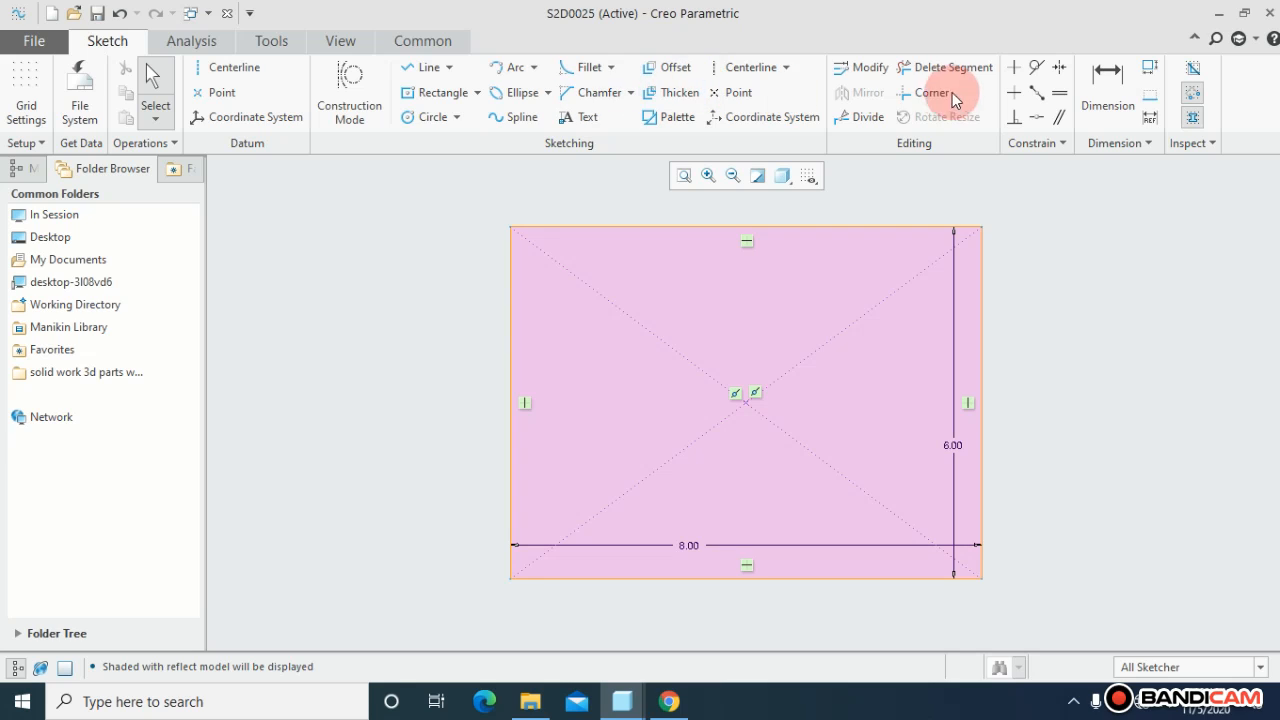
mouse_move(280, 104)
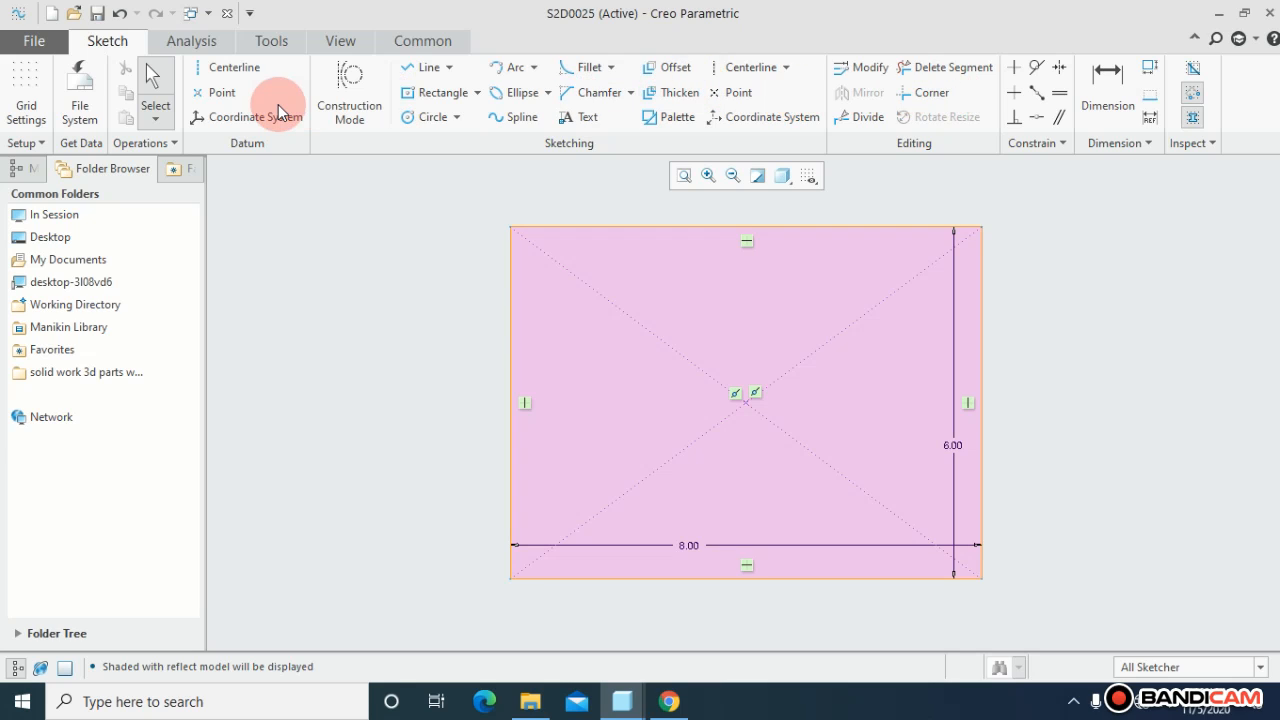
mouse_move(584, 116)
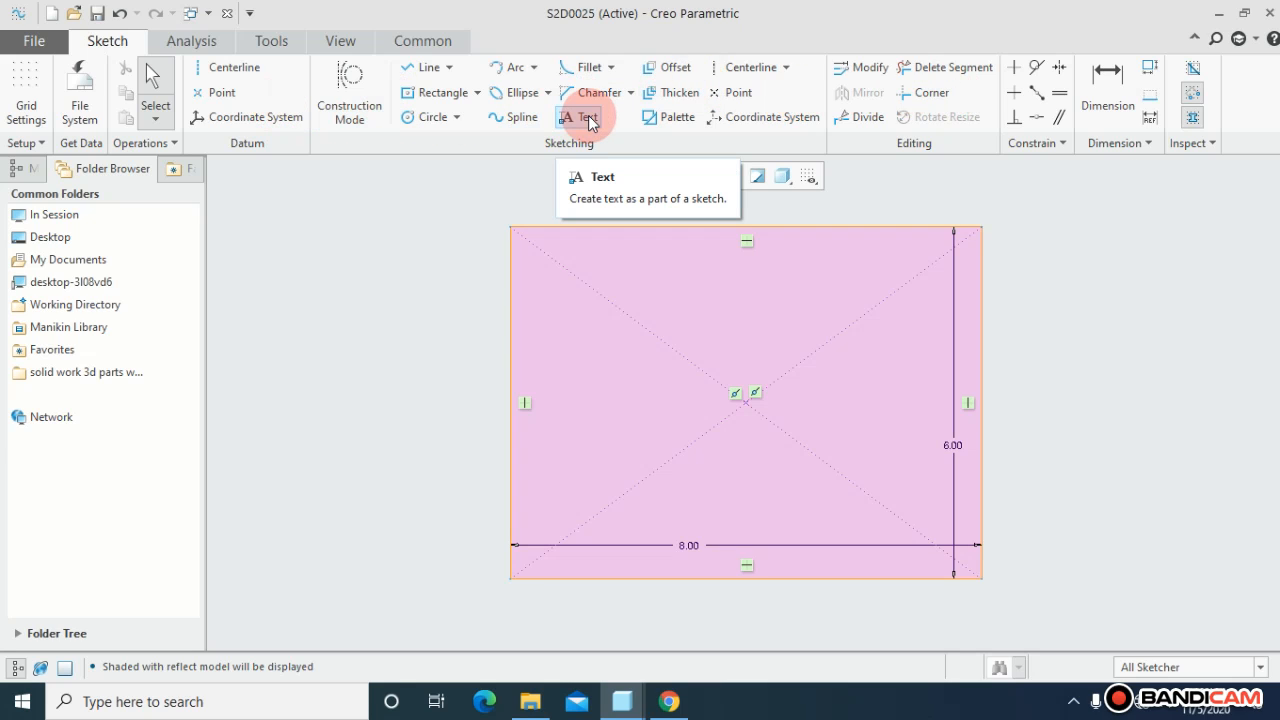
mouse_move(466, 302)
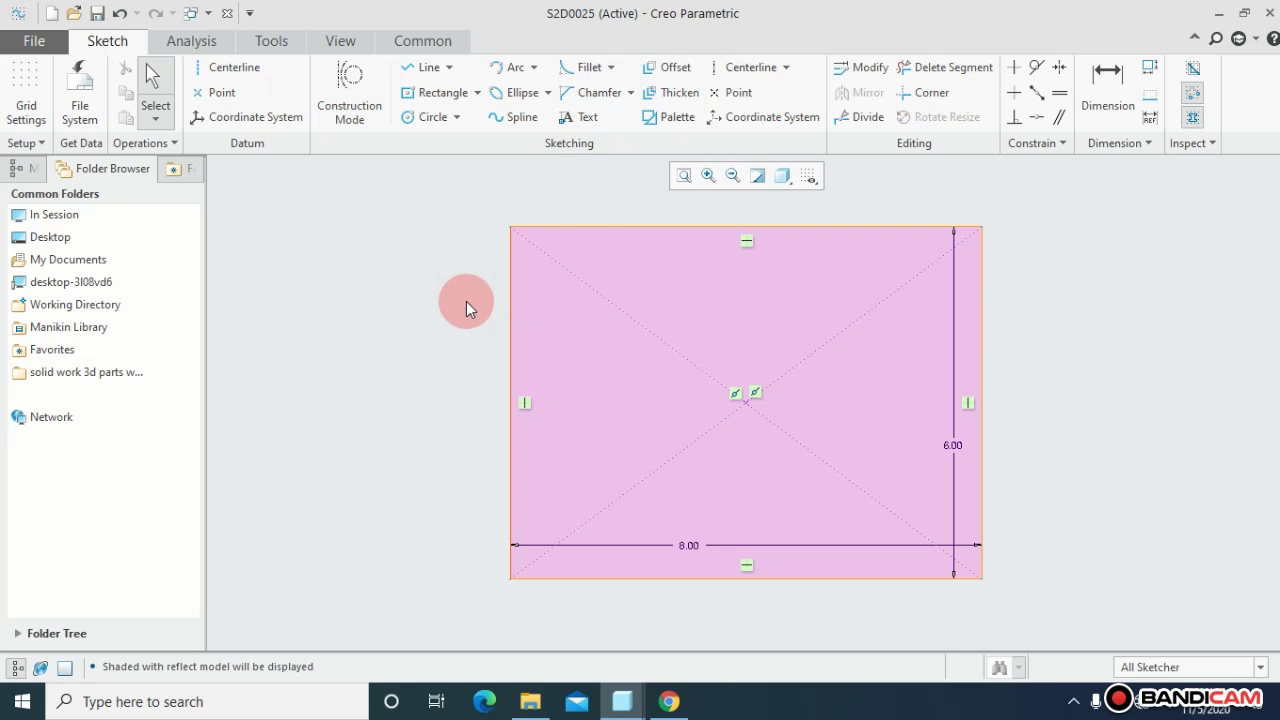